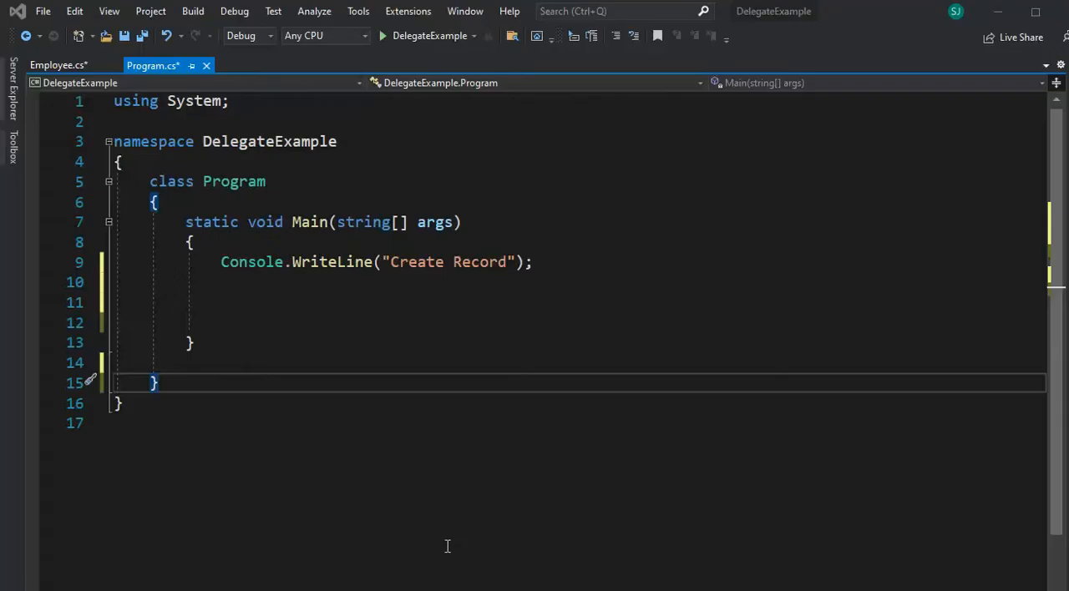
- Rename the Employee constructor parameters to fn and ln in Employee.cs
{"action": "left_click", "coordinate": [57, 65]}
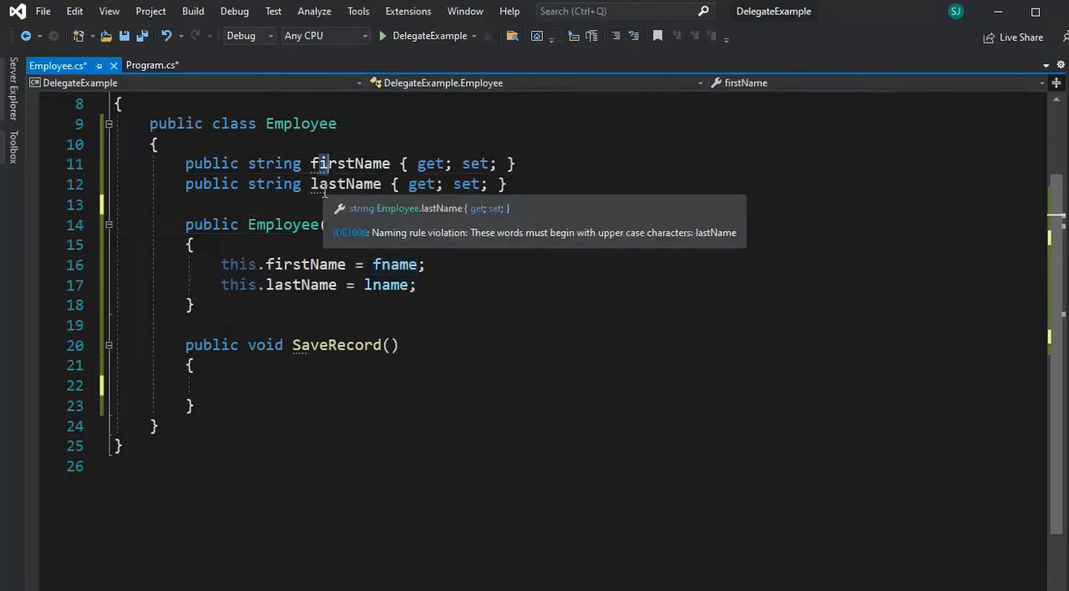
{"action": "left_click", "coordinate": [349, 164]}
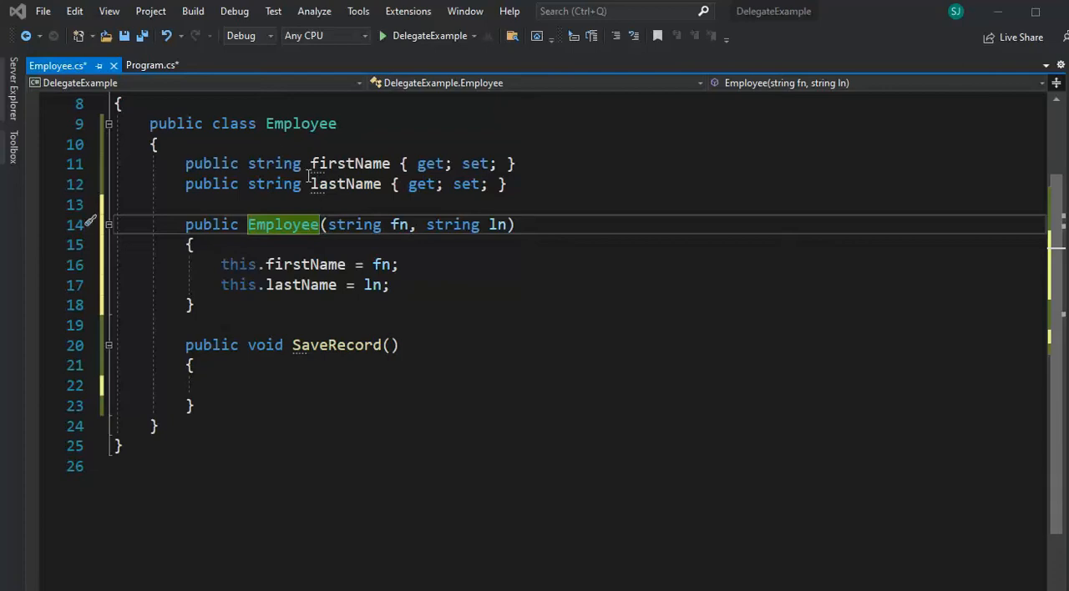
- Declare 'public delegate bool SaveRecordHandler(string fn, string ln);' and highlight its return type and name
{"action": "type", "text": "public delegate bool SaveRecordHandler(string fn, string ln);"}
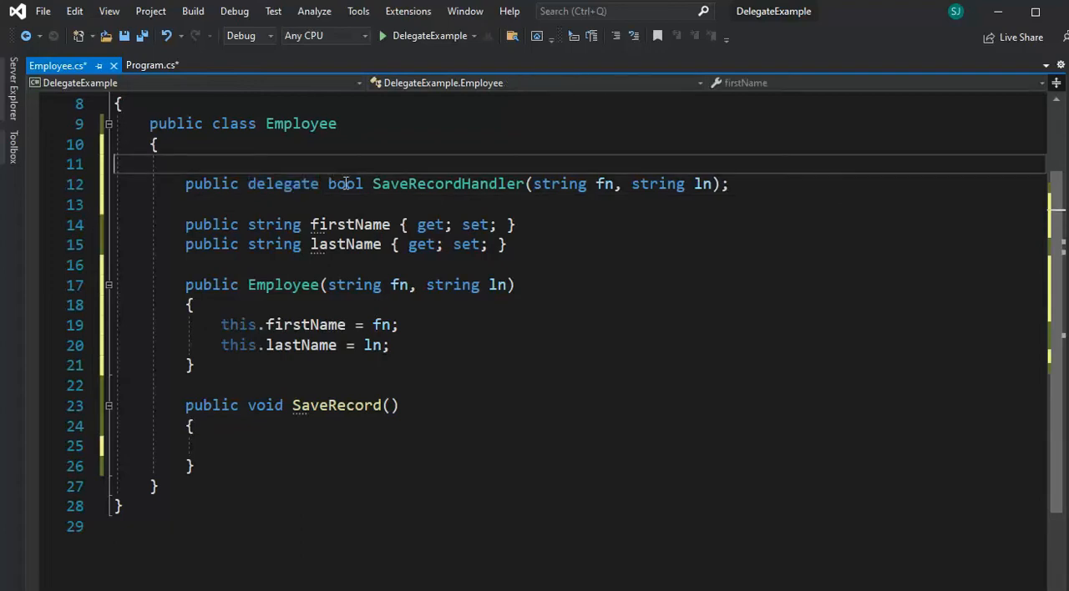
{"action": "double_click", "coordinate": [344, 183]}
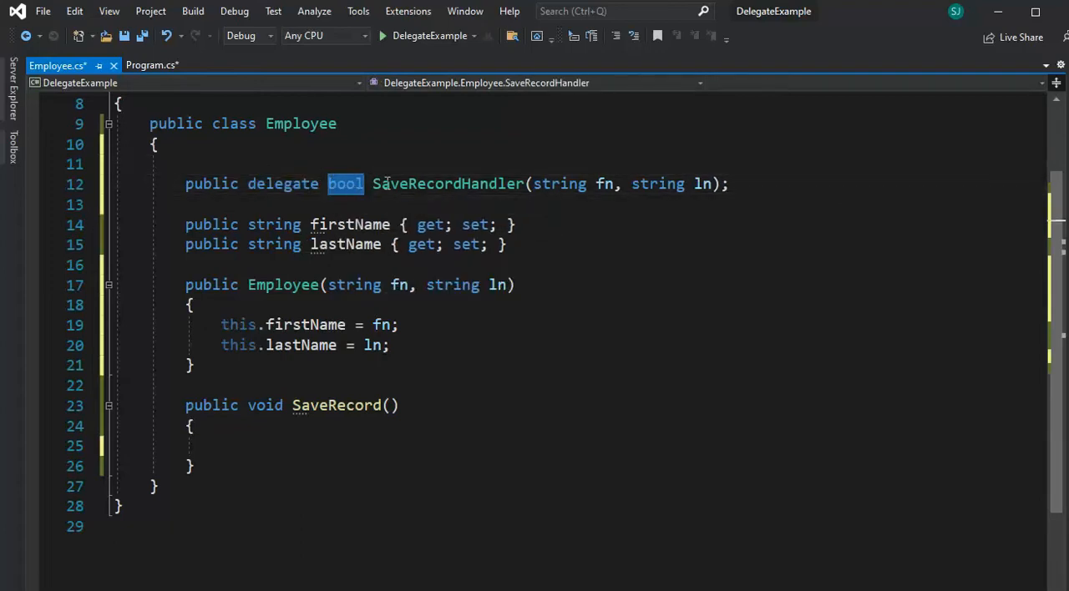
{"action": "left_click", "coordinate": [374, 184]}
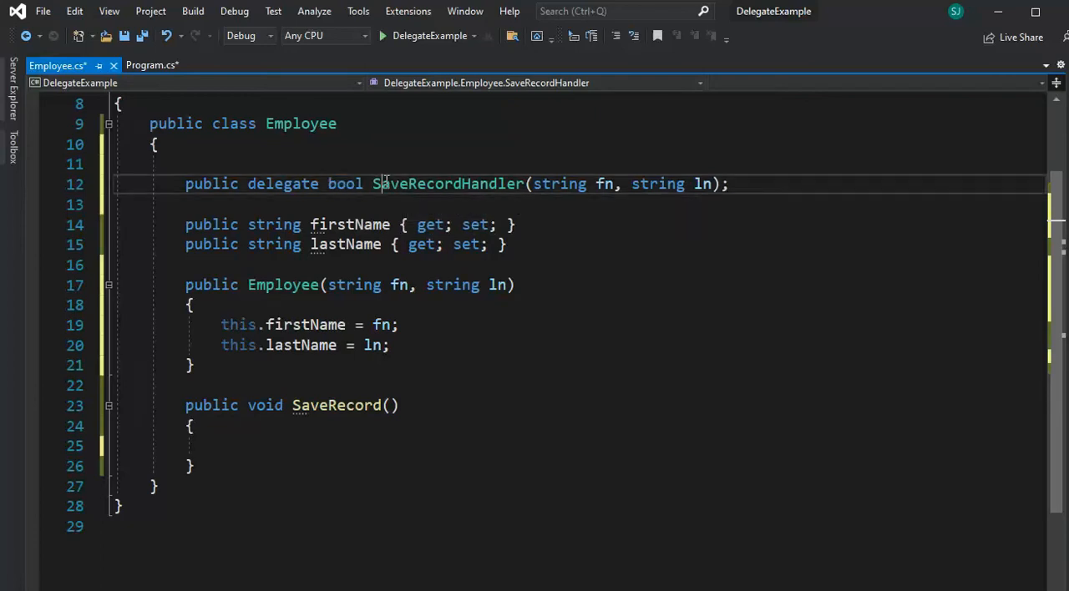
{"action": "double_click", "coordinate": [447, 184]}
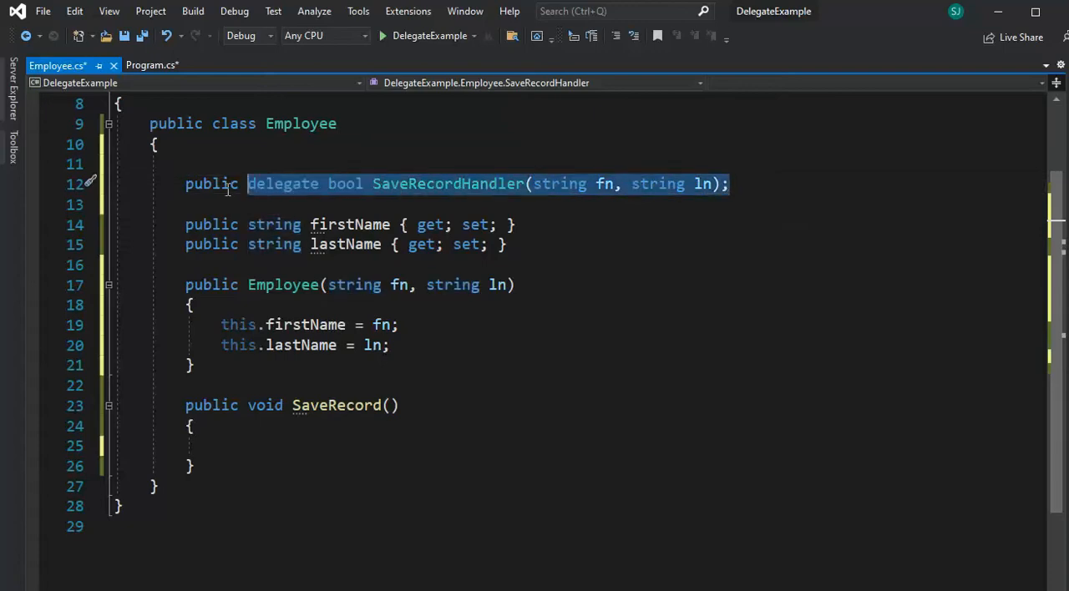
{"action": "left_click", "coordinate": [194, 184]}
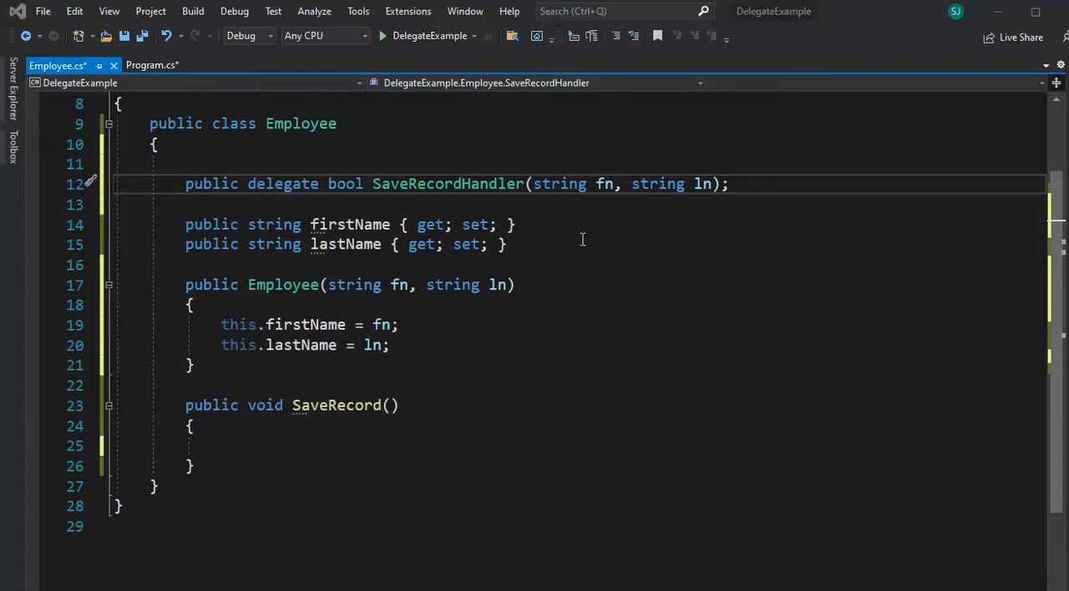
- Declare 'public event SaveRecordHandler onSaveRecord;' below the delegate
{"action": "type", "text": "public event SaveRecordHandler onSaveRecord;"}
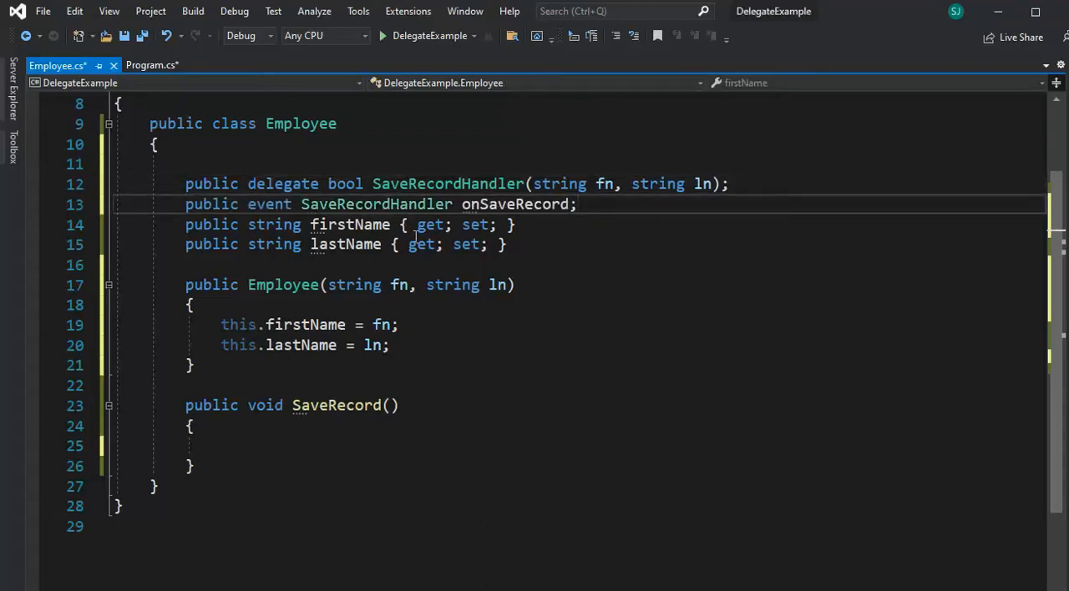
{"action": "key", "text": "enter"}
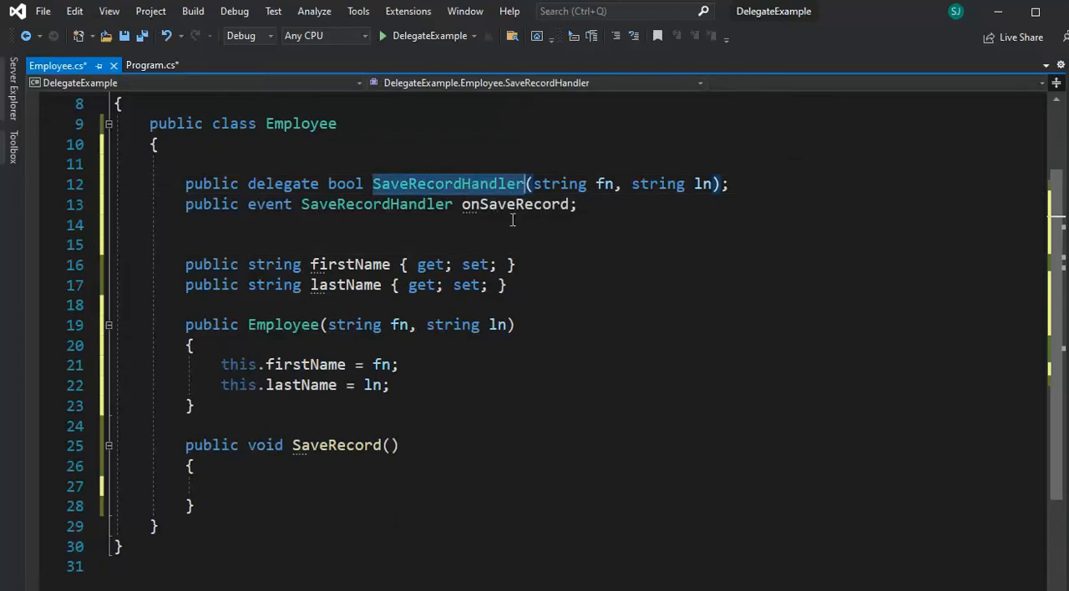
{"action": "mouse_move", "coordinate": [377, 204]}
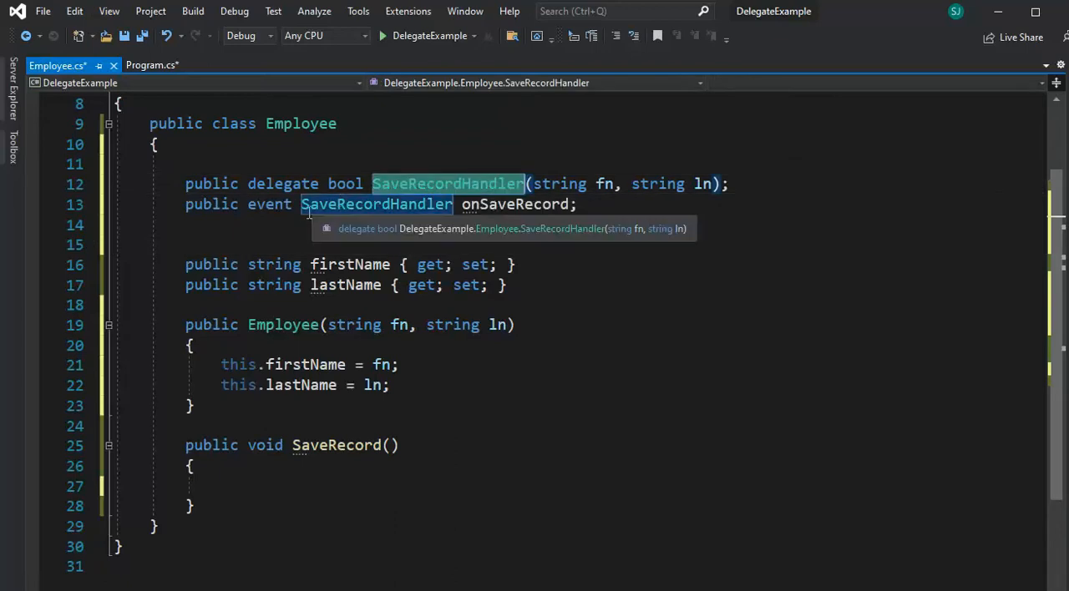
{"action": "mouse_move", "coordinate": [432, 194]}
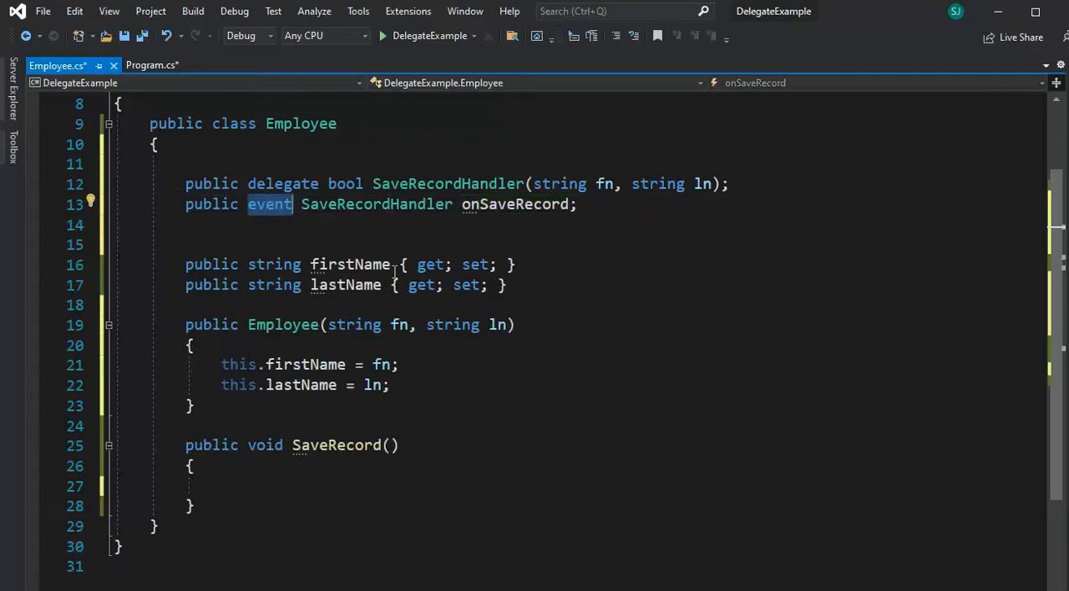
- Declare bool wasSaved = false and add an if(onSaveRecord != null) block in SaveRecord
{"action": "type", "text": "bool wasSaved = false;"}
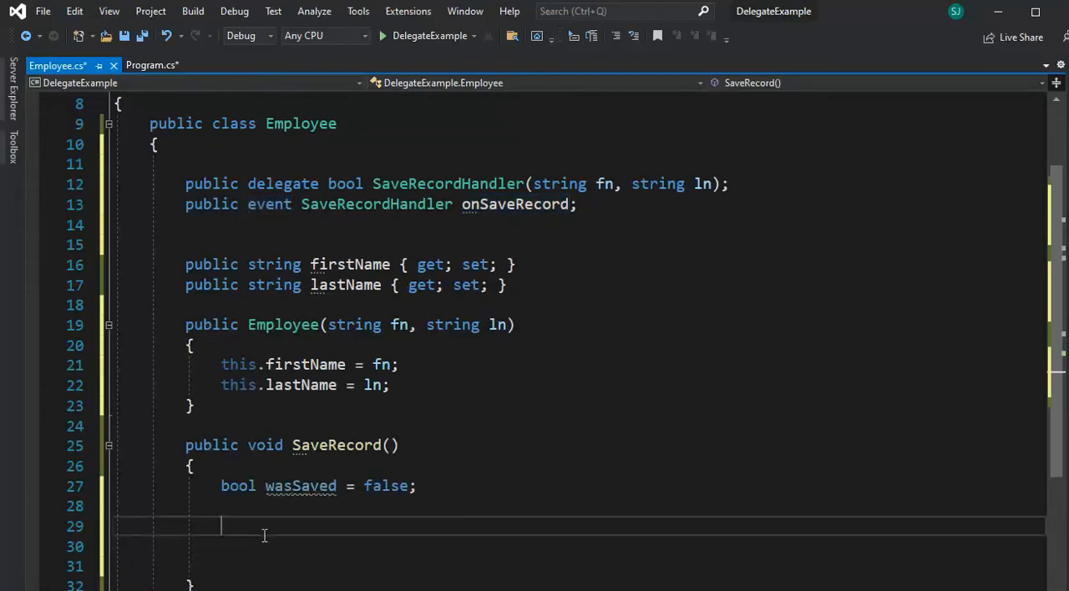
{"action": "type", "text": "if("}
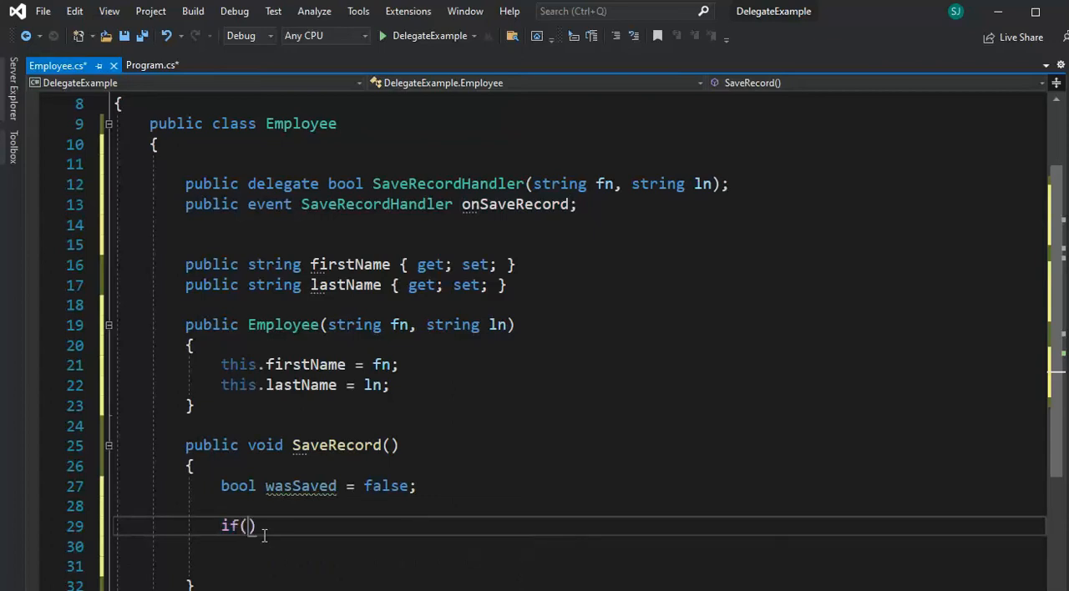
{"action": "type", "text": "onSaveRecord"}
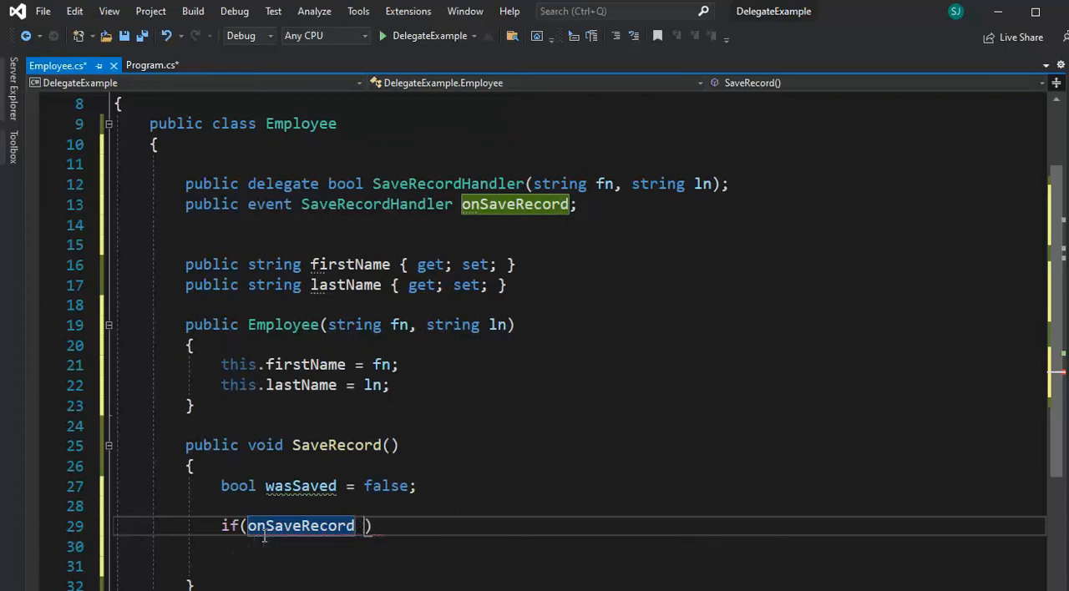
{"action": "type", "text": "!= null"}
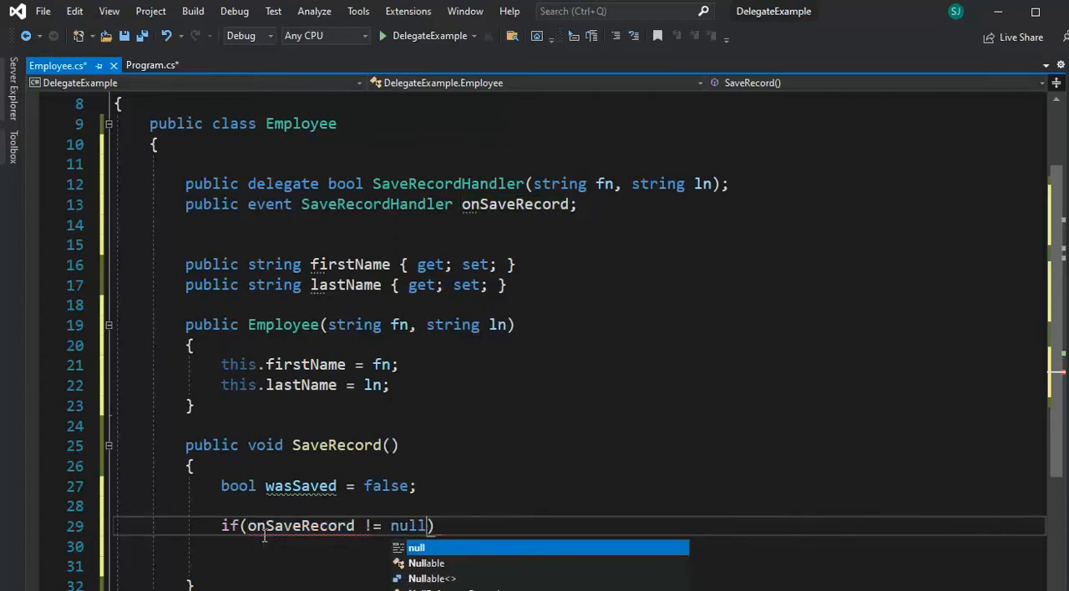
{"action": "key", "text": "enter"}
{"action": "type", "text": "{"}
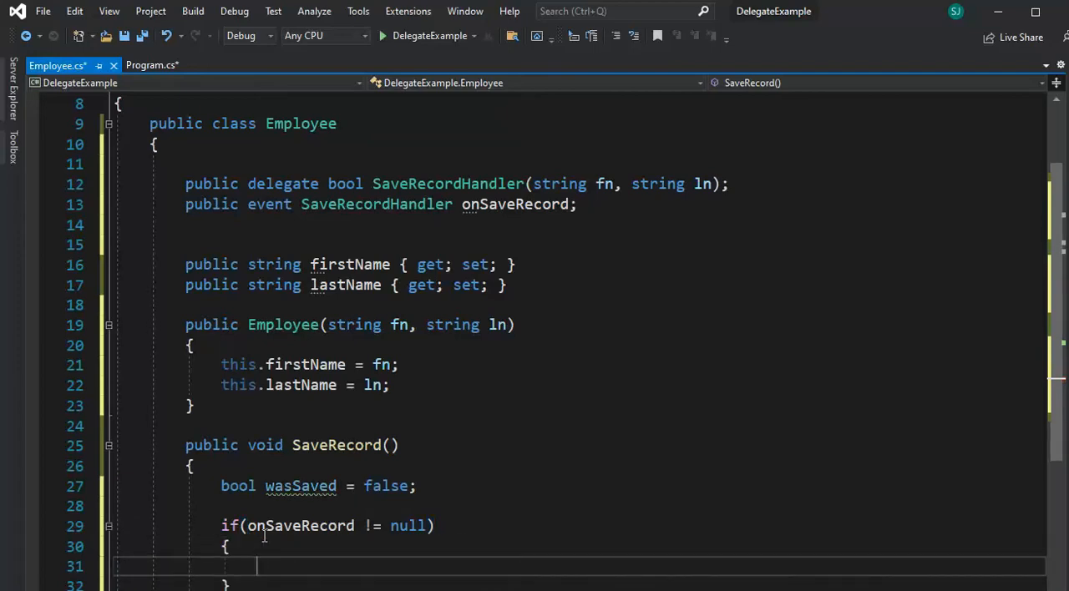
- Inside the null check assign wasSaved = onSaveRecord(this.firstName, this.lastName);
{"action": "double_click", "coordinate": [301, 484]}
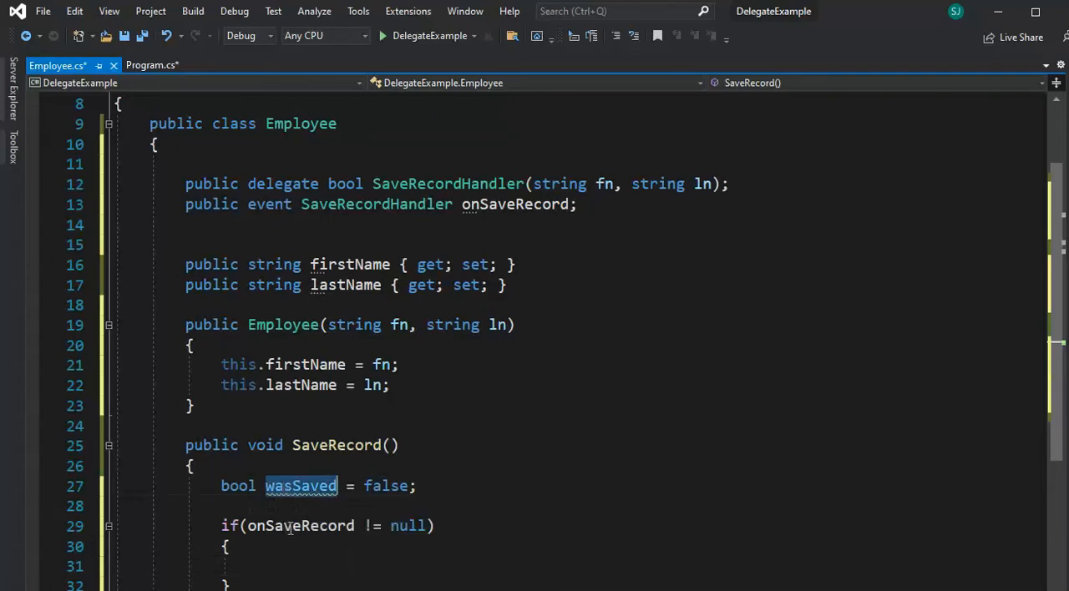
{"action": "type", "text": "wasSaved"}
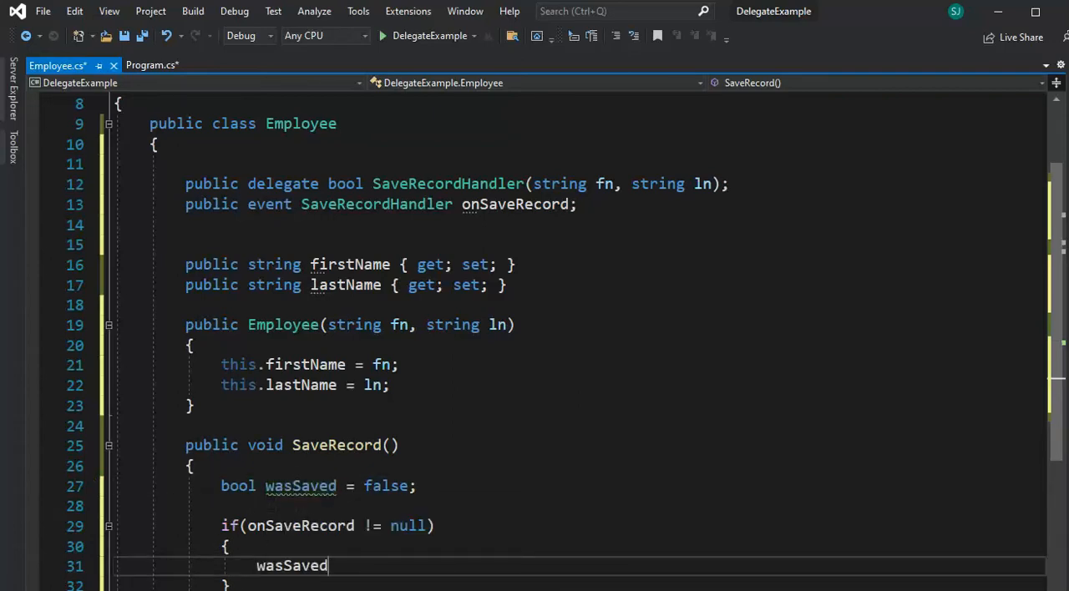
{"action": "type", "text": "="}
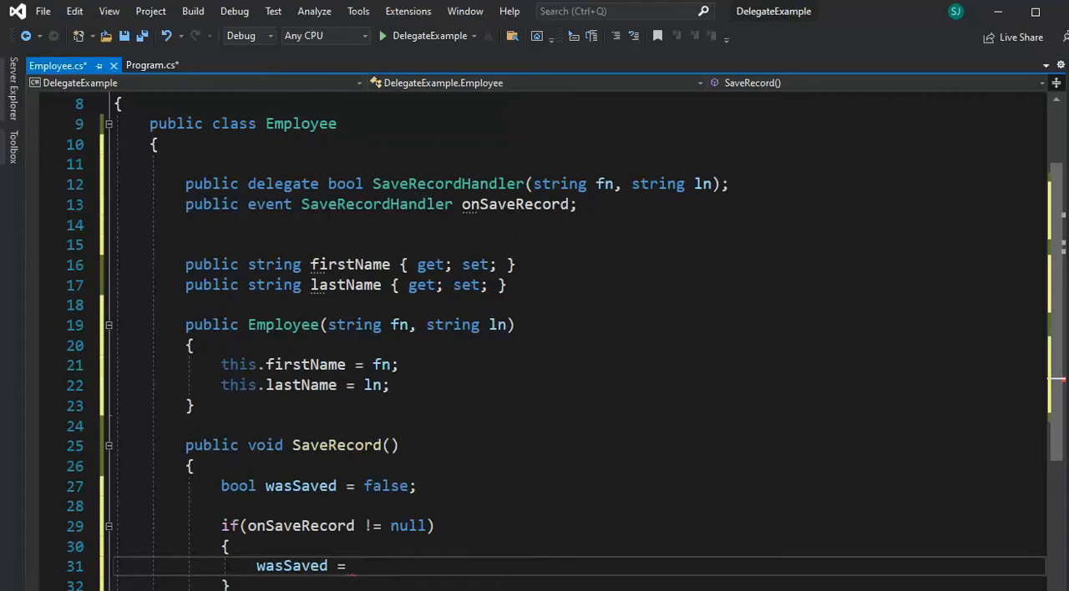
{"action": "type", "text": "OnSaveRecord(this.firstName, this.la"}
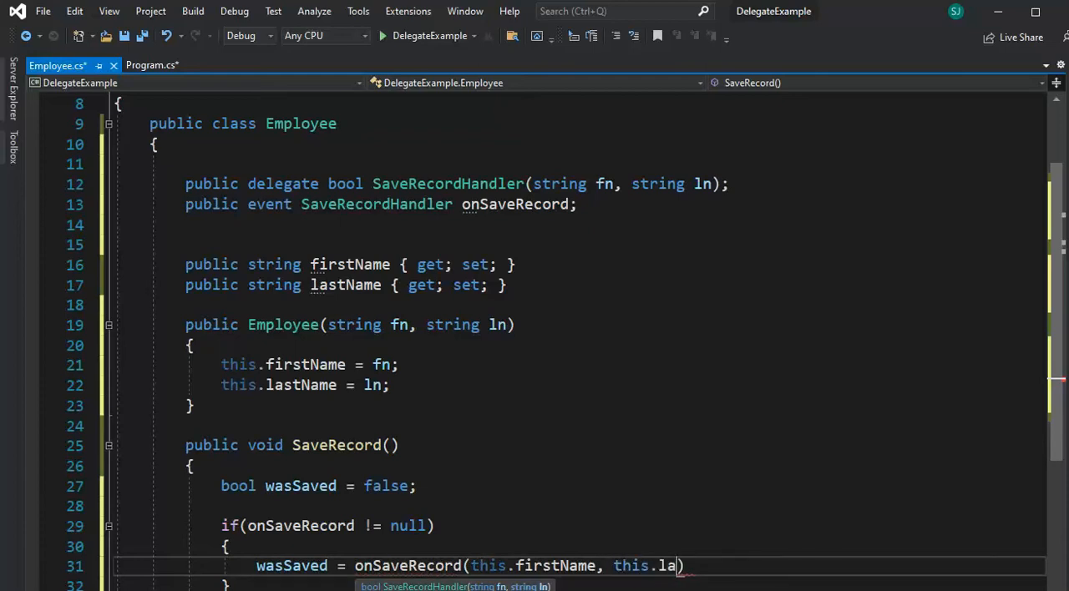
{"action": "type", "text": "stName"}
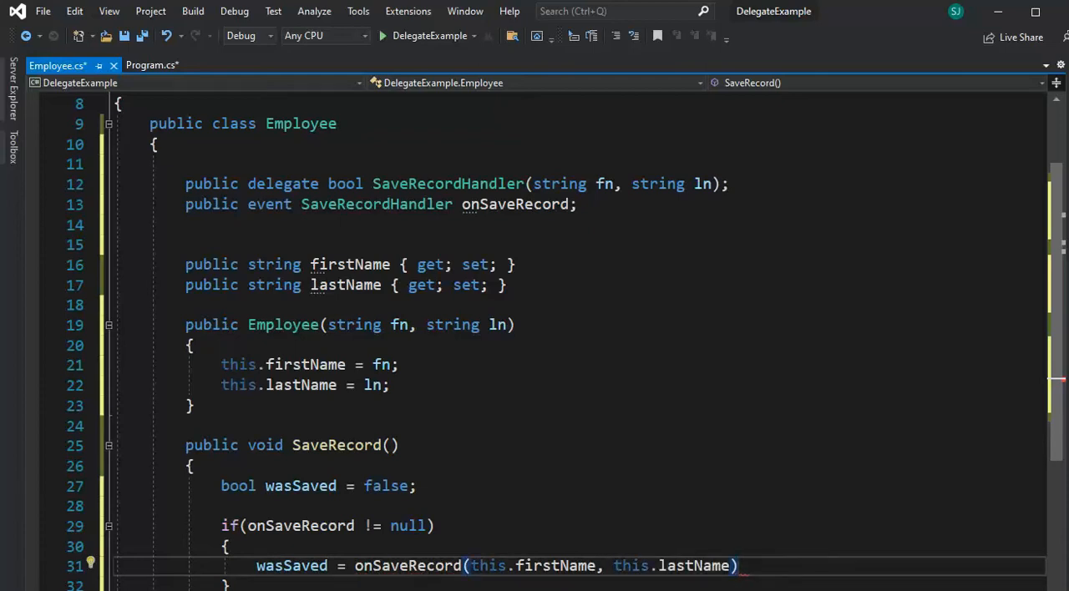
{"action": "type", "text": ";"}
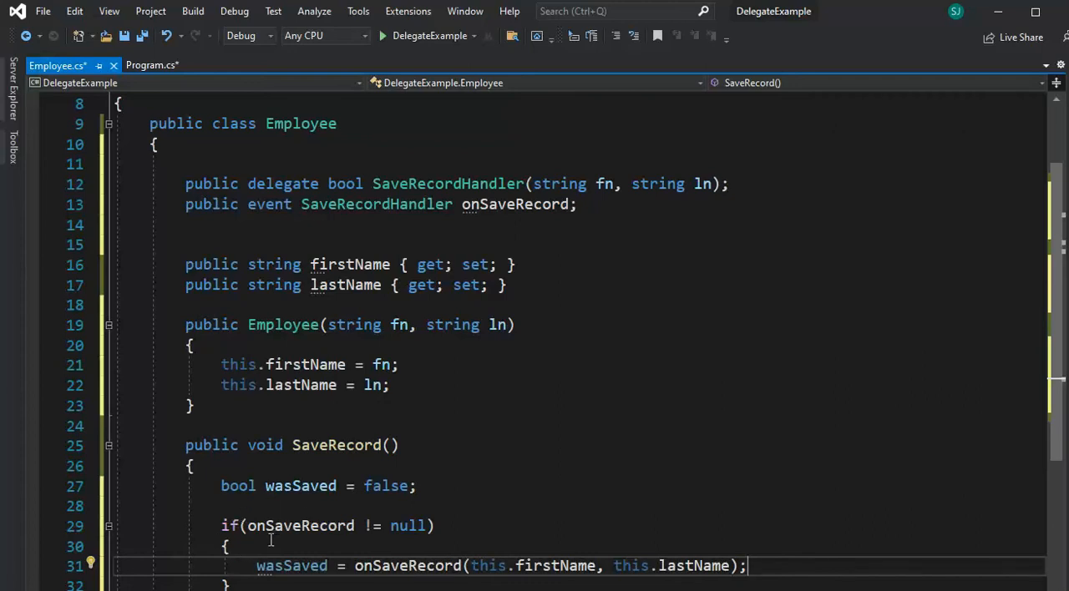
{"action": "mouse_move", "coordinate": [299, 525]}
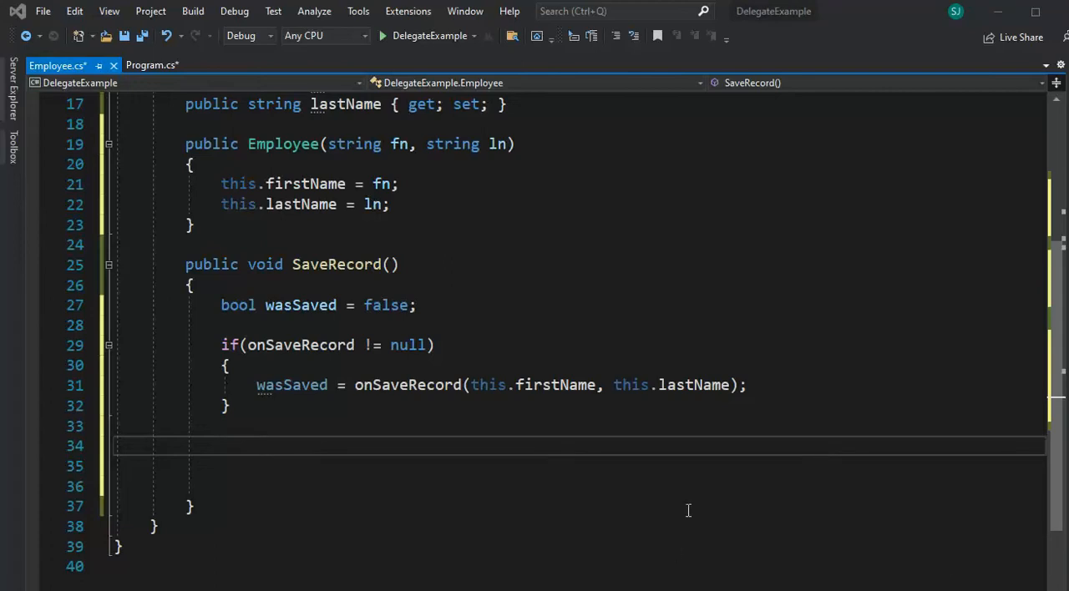
{"action": "mouse_move", "coordinate": [435, 548]}
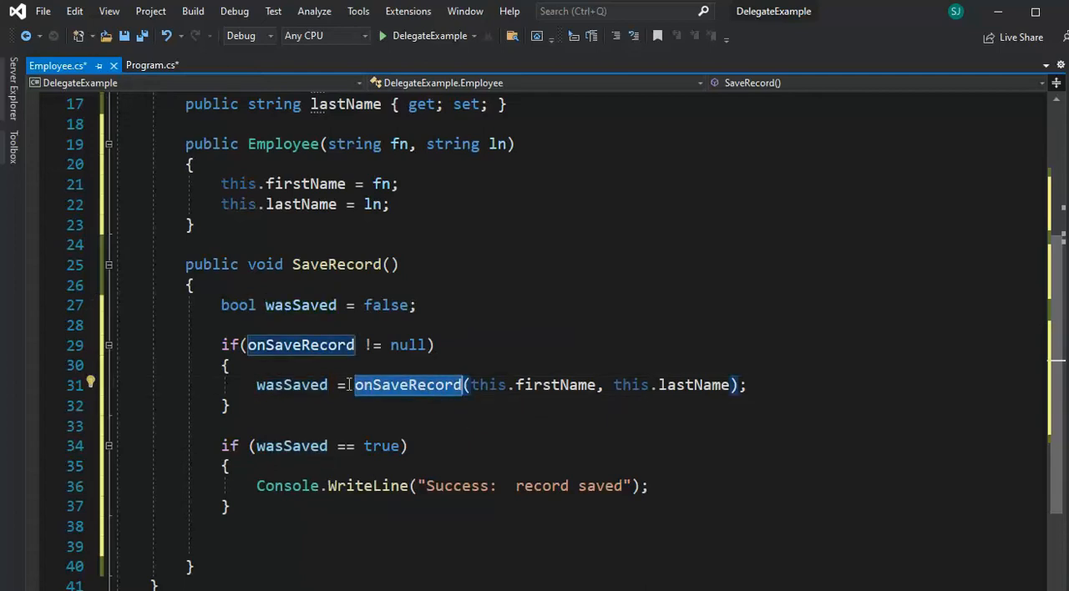
{"action": "mouse_move", "coordinate": [363, 436]}
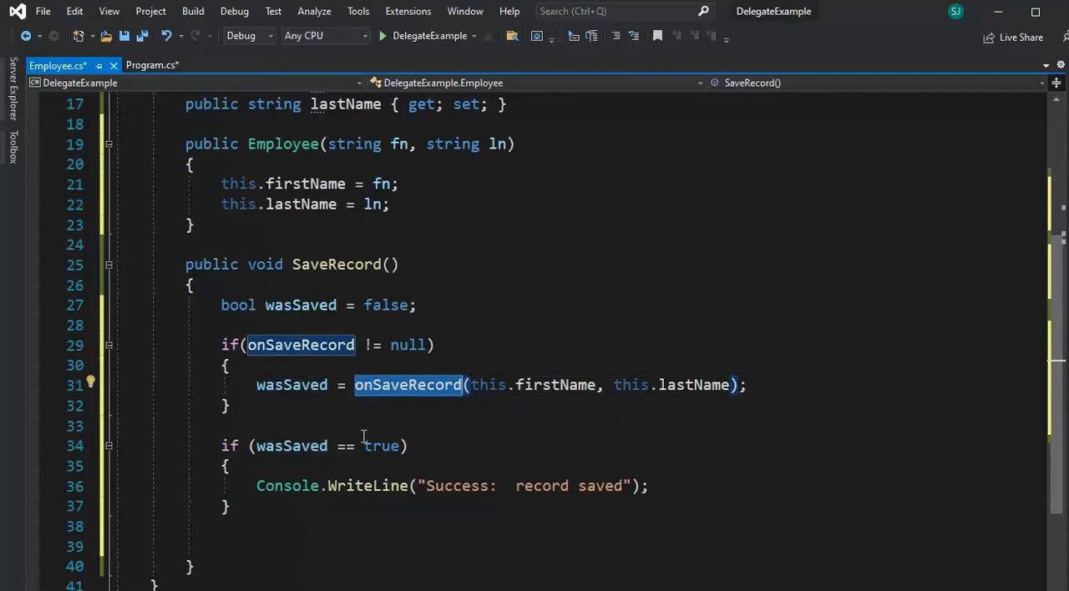
{"action": "mouse_move", "coordinate": [666, 394]}
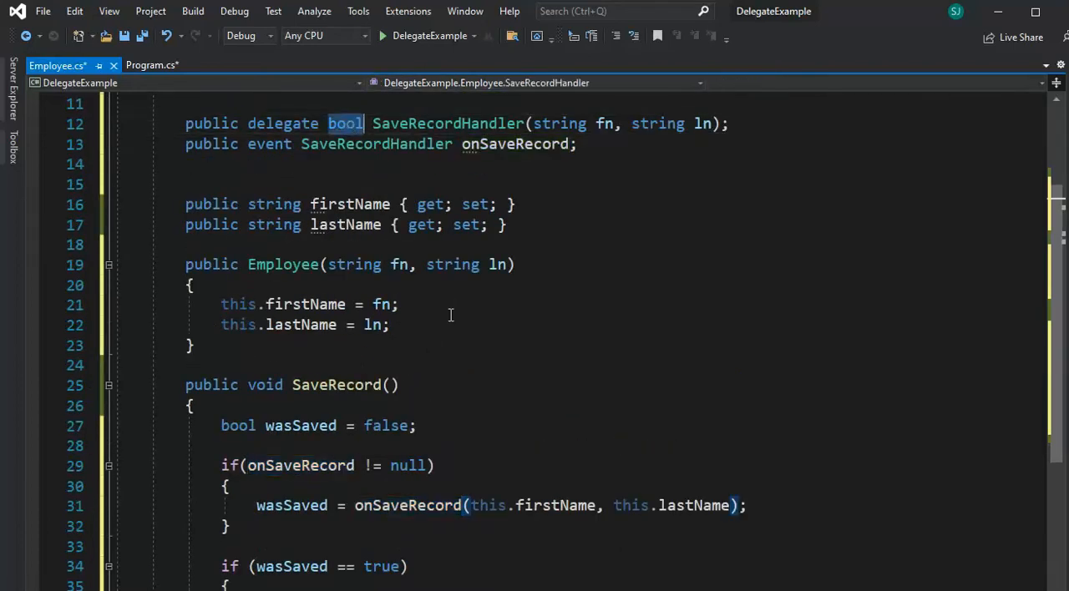
{"action": "scroll", "scroll_direction": "down", "scroll_amount": 3}
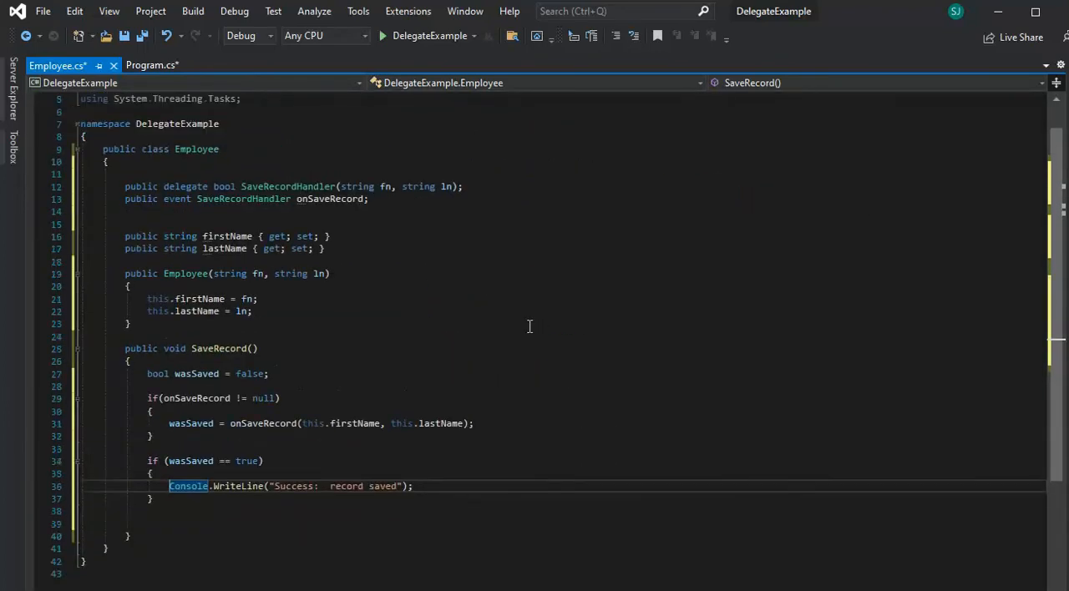
{"action": "mouse_move", "coordinate": [197, 149]}
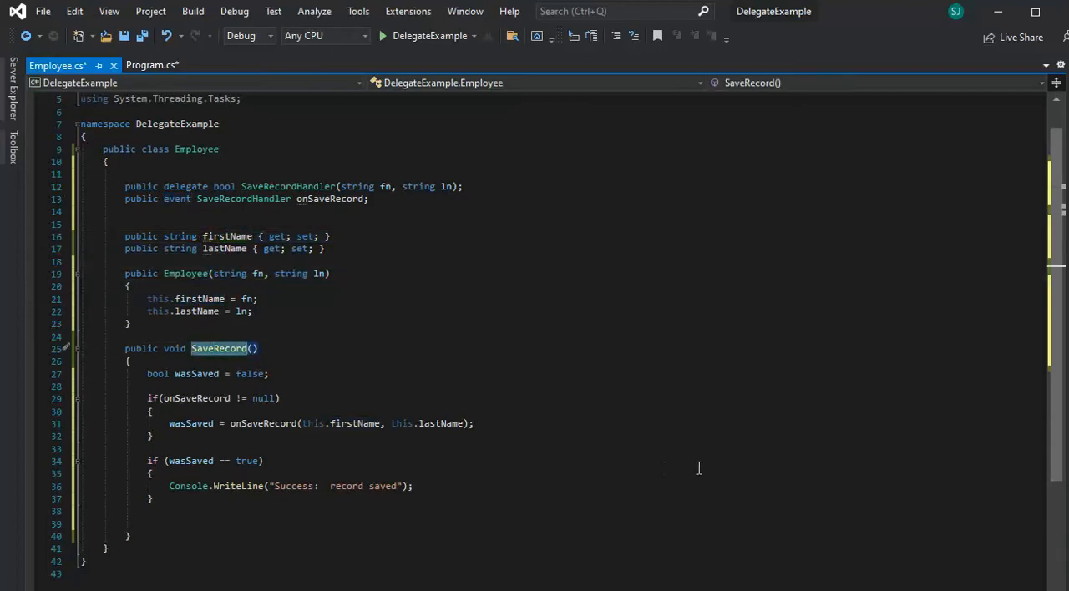
{"action": "mouse_move", "coordinate": [544, 461]}
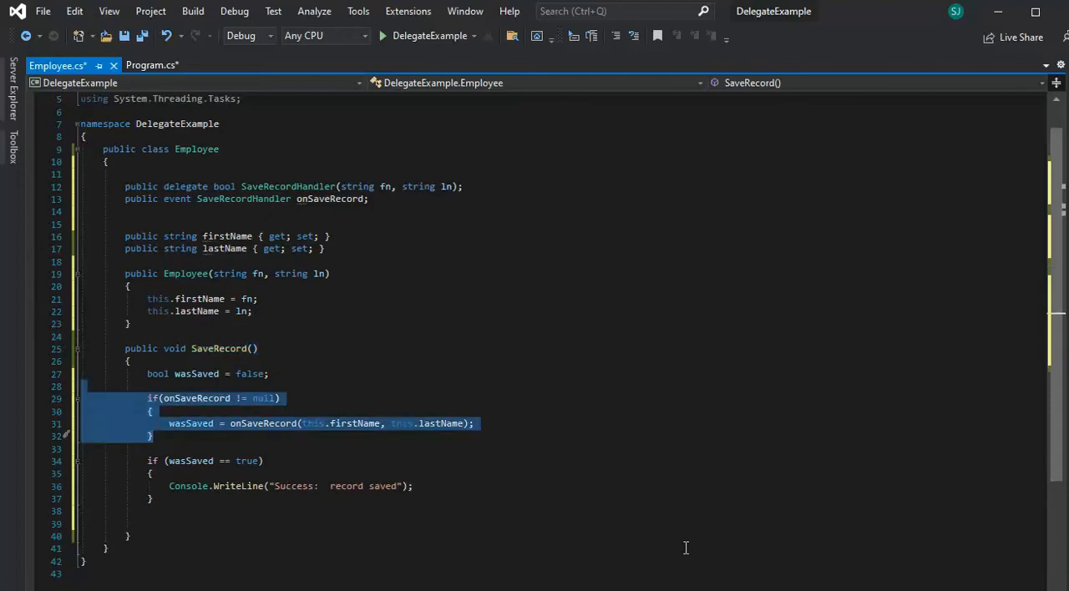
{"action": "mouse_move", "coordinate": [688, 545]}
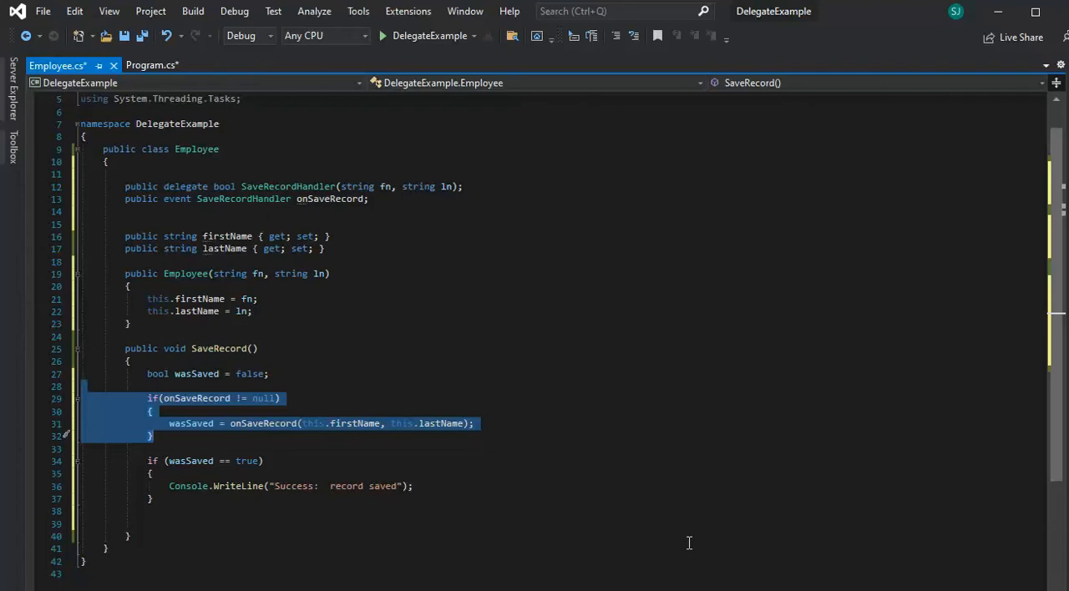
{"action": "mouse_move", "coordinate": [474, 244]}
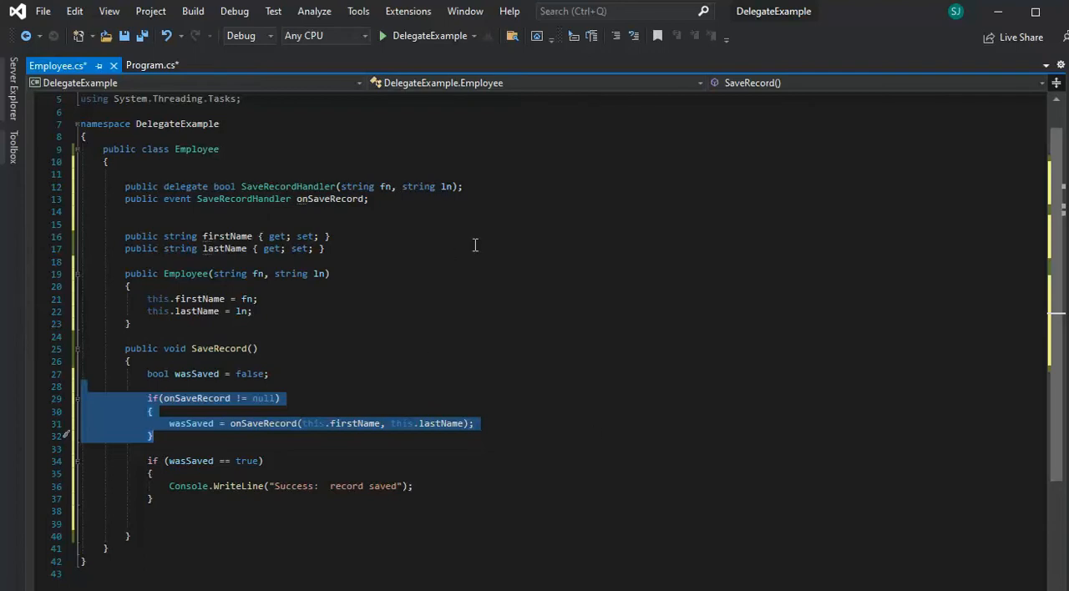
- In Program.cs Main add var emp = new Employee("fred", "sanford");
{"action": "left_click", "coordinate": [154, 65]}
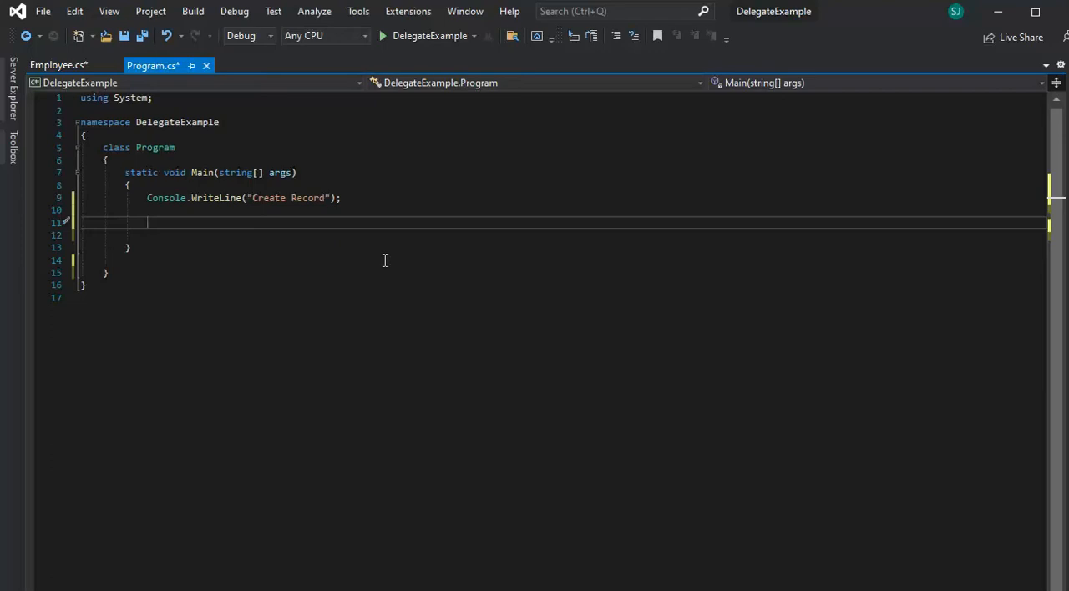
{"action": "type", "text": "var"}
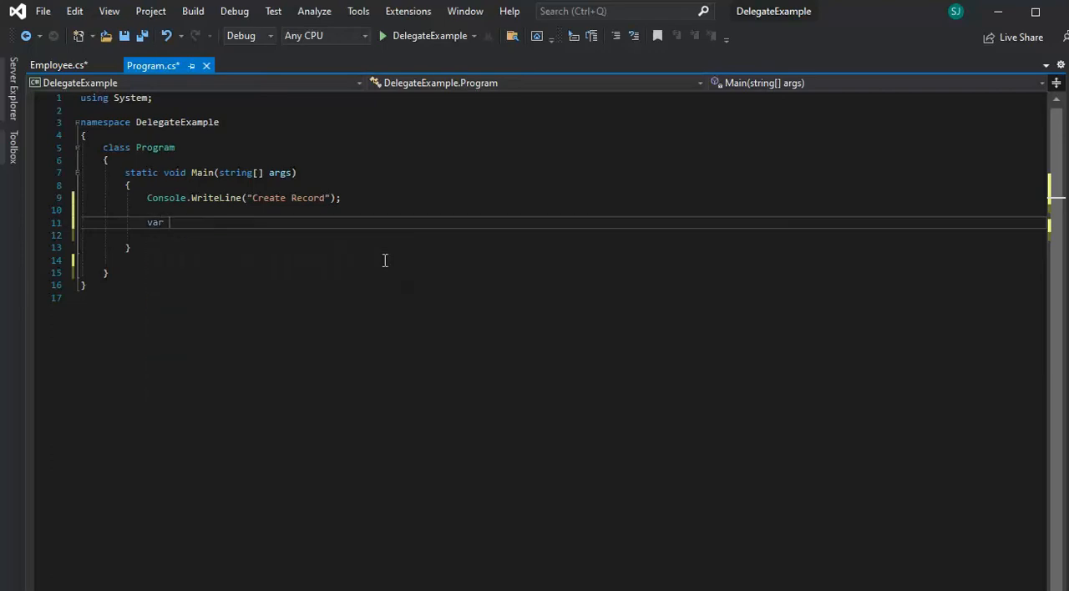
{"action": "type", "text": "emp = new"}
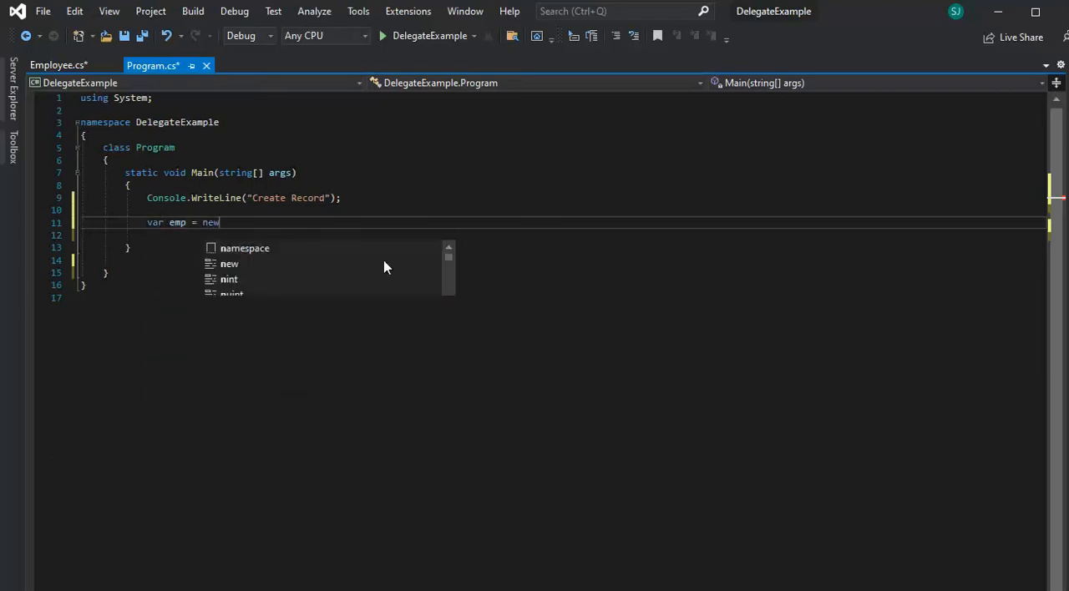
{"action": "type", "text": "Employee()"}
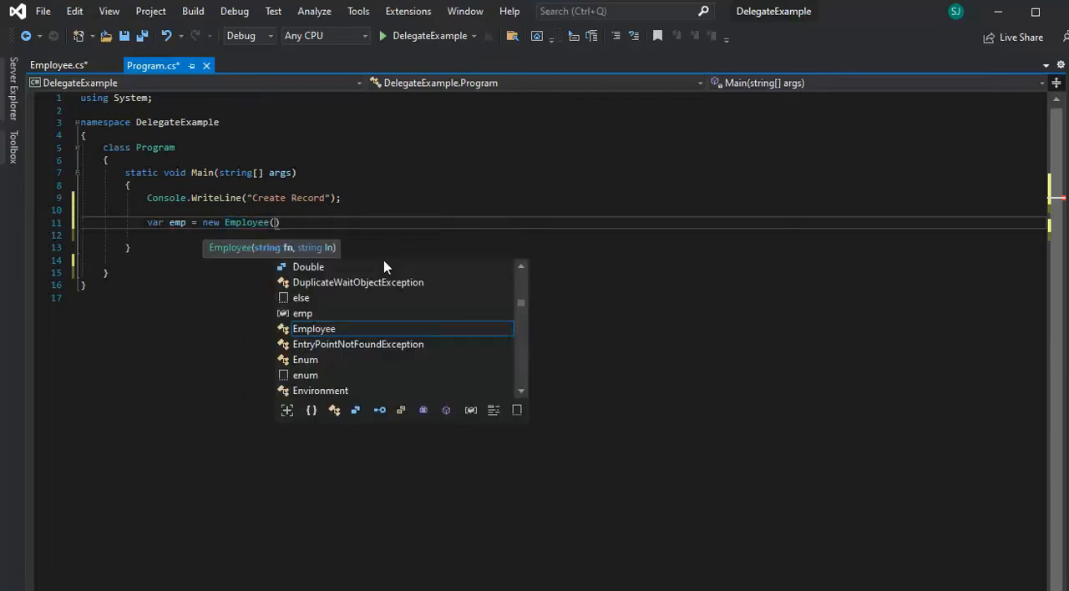
{"action": "type", "text": "'"}
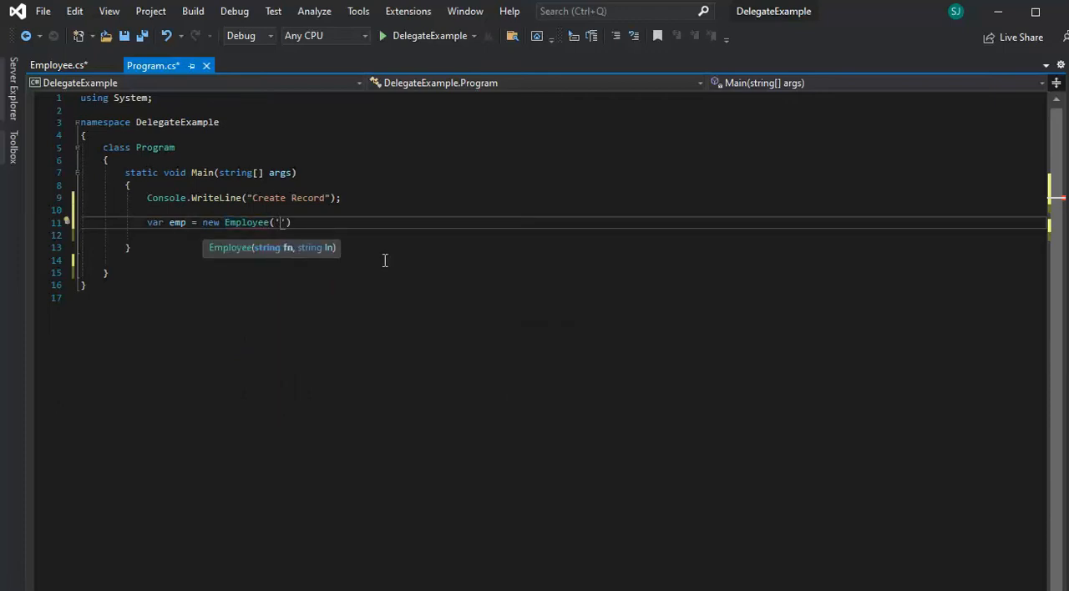
{"action": "type", "text": "f\""}
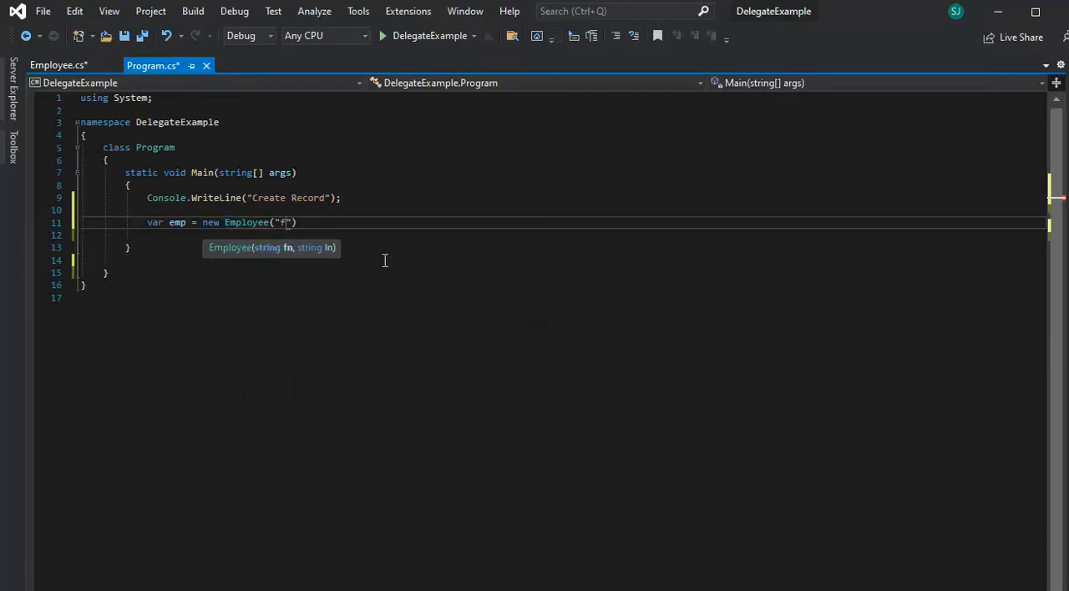
{"action": "type", "text": "red\",\"sanfor"}
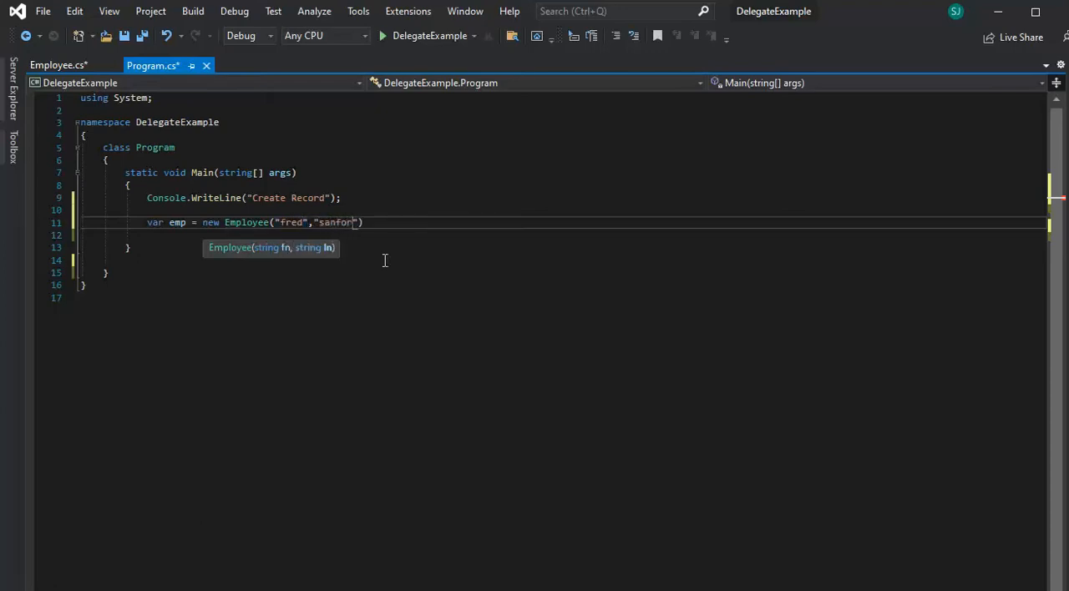
{"action": "type", "text": "d)"}
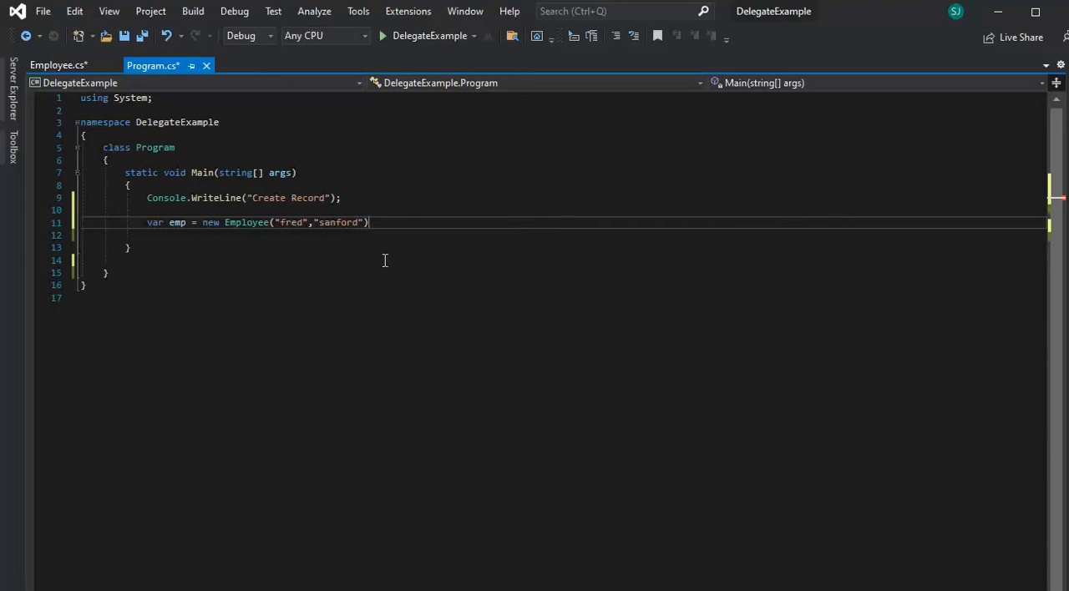
{"action": "type", "text": ";"}
{"action": "key", "text": "enter"}
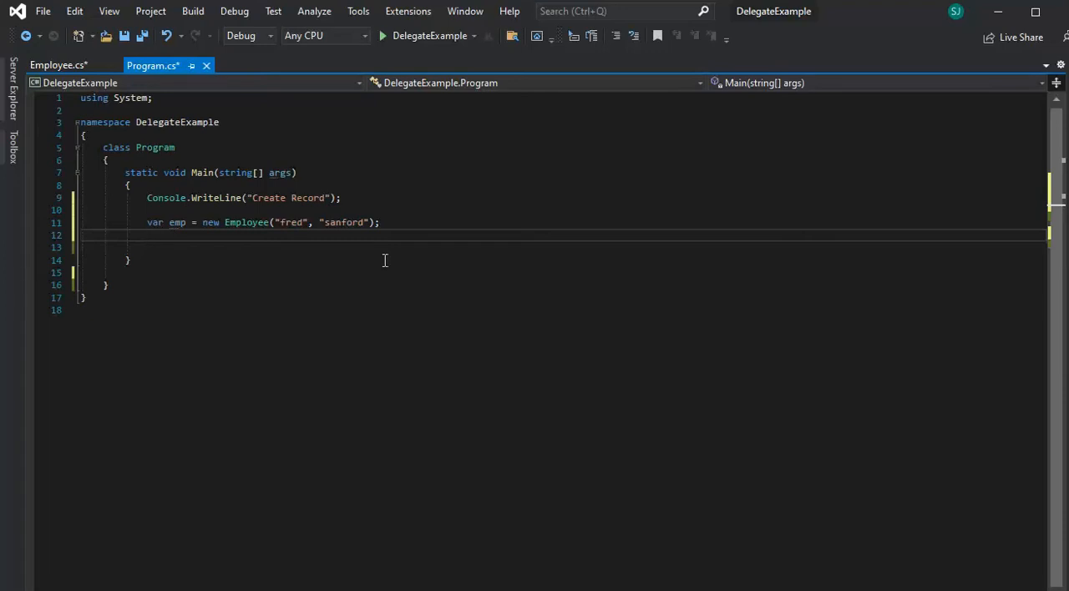
- Subscribe emp.onSaveRecord += to a generated Emp_onSaveRecord handler with an empty body
{"action": "type", "text": "emp.onSaveRecord += Emp_onSaveRecord;"}
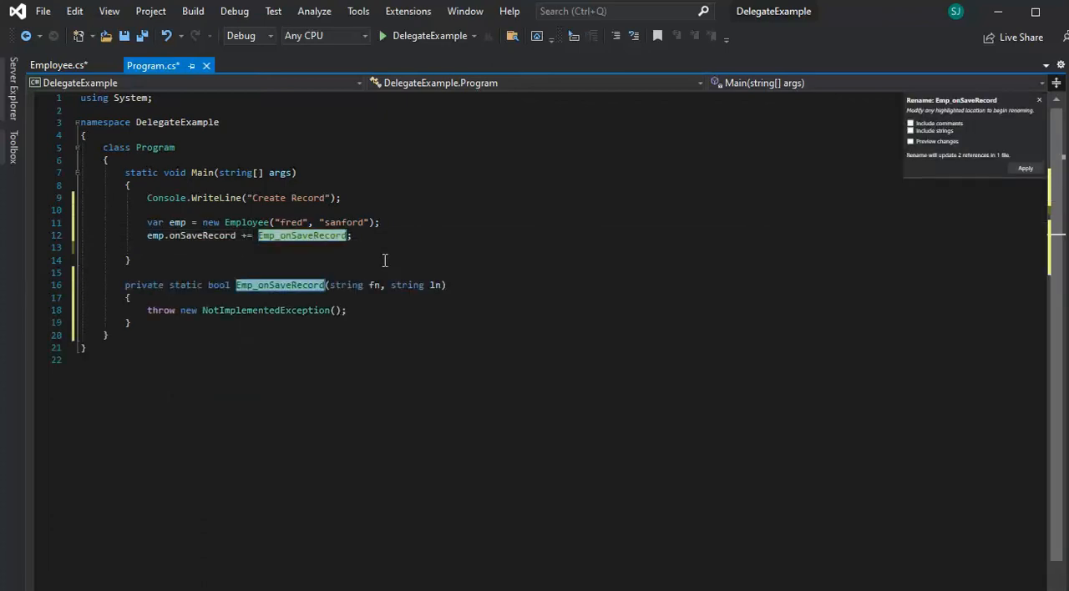
{"action": "left_click", "coordinate": [130, 297]}
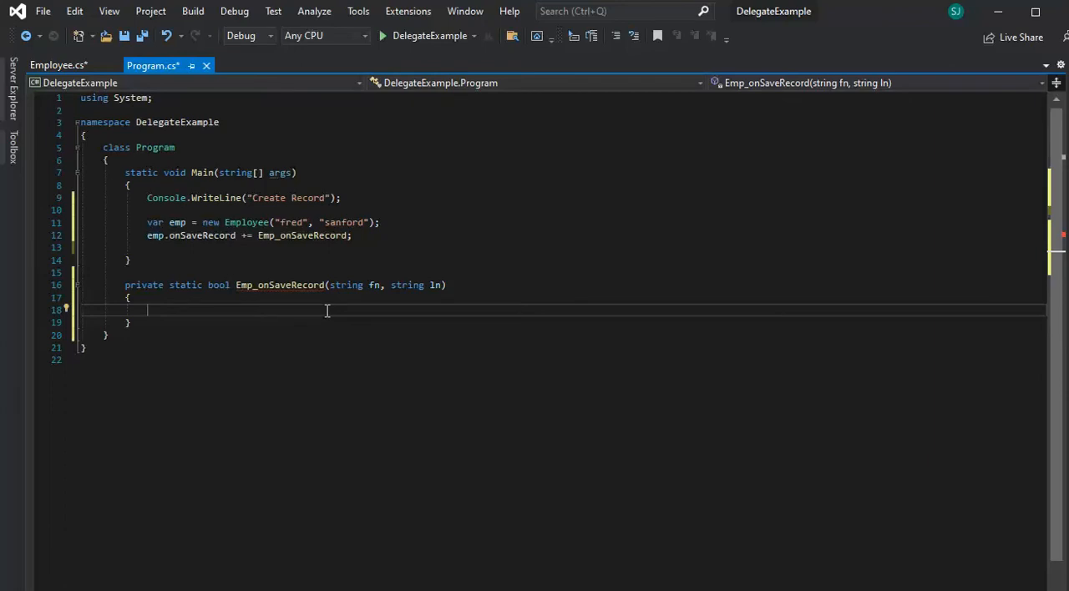
{"action": "mouse_move", "coordinate": [197, 314]}
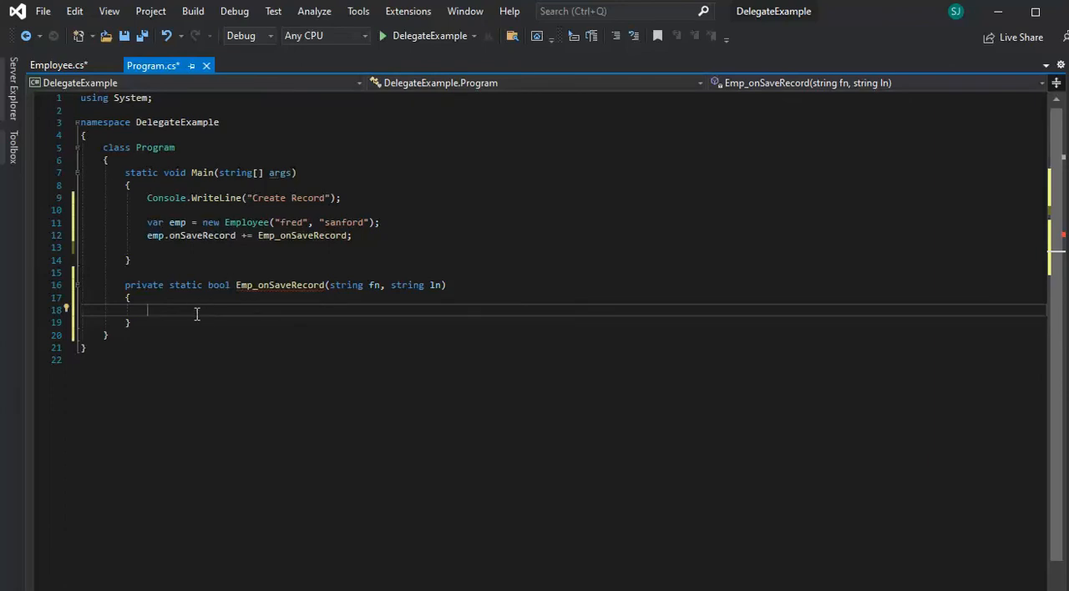
- Review SaveRecord and the delegate in Employee.cs while writing the handler's WriteLine and return true
{"action": "left_click", "coordinate": [57, 65]}
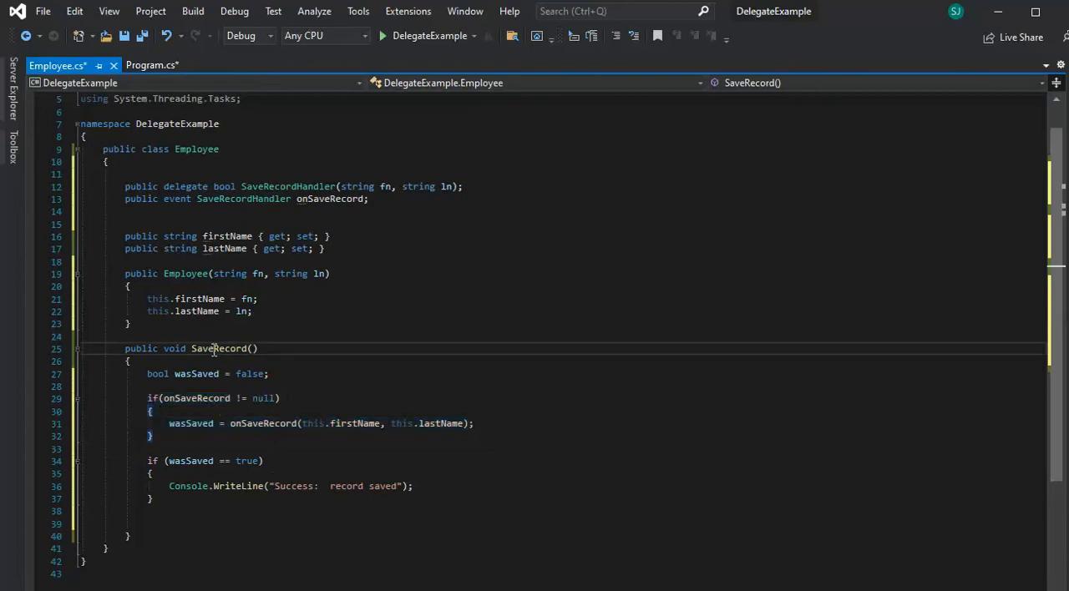
{"action": "double_click", "coordinate": [217, 348]}
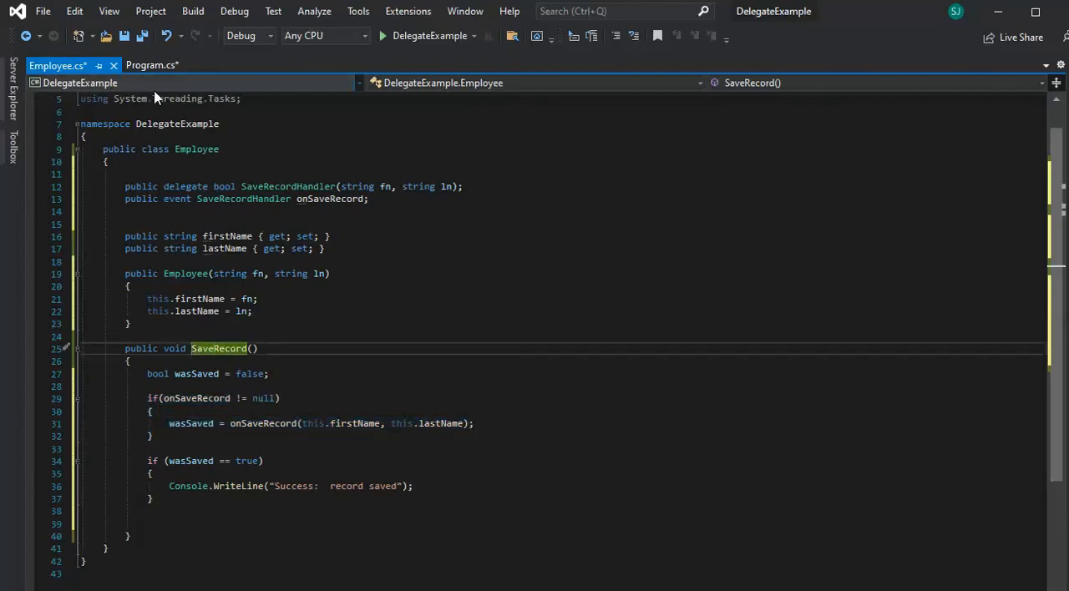
{"action": "left_click", "coordinate": [152, 65]}
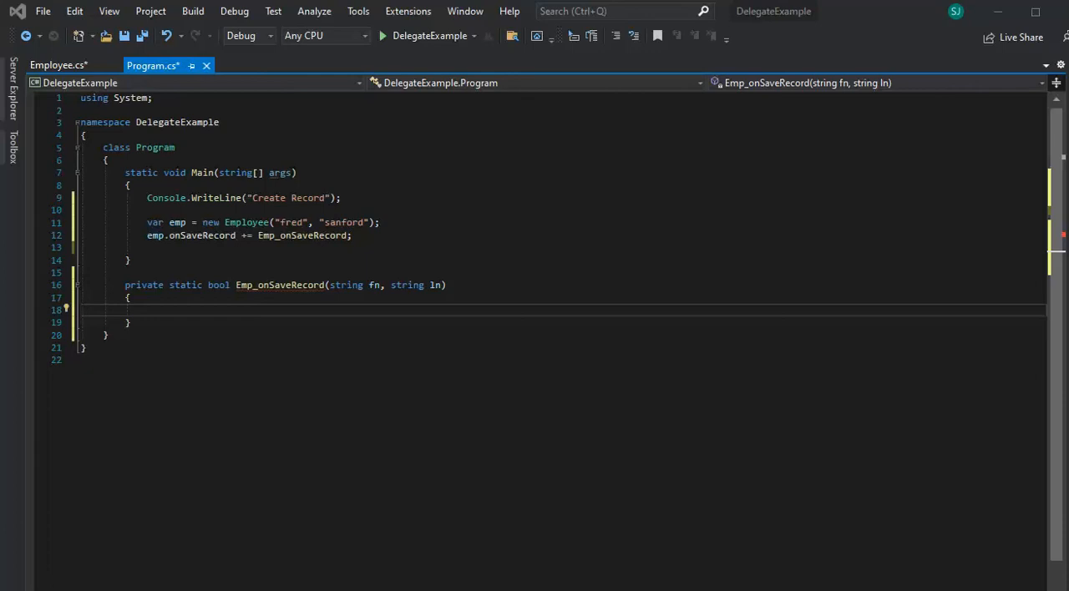
{"action": "mouse_move", "coordinate": [588, 337]}
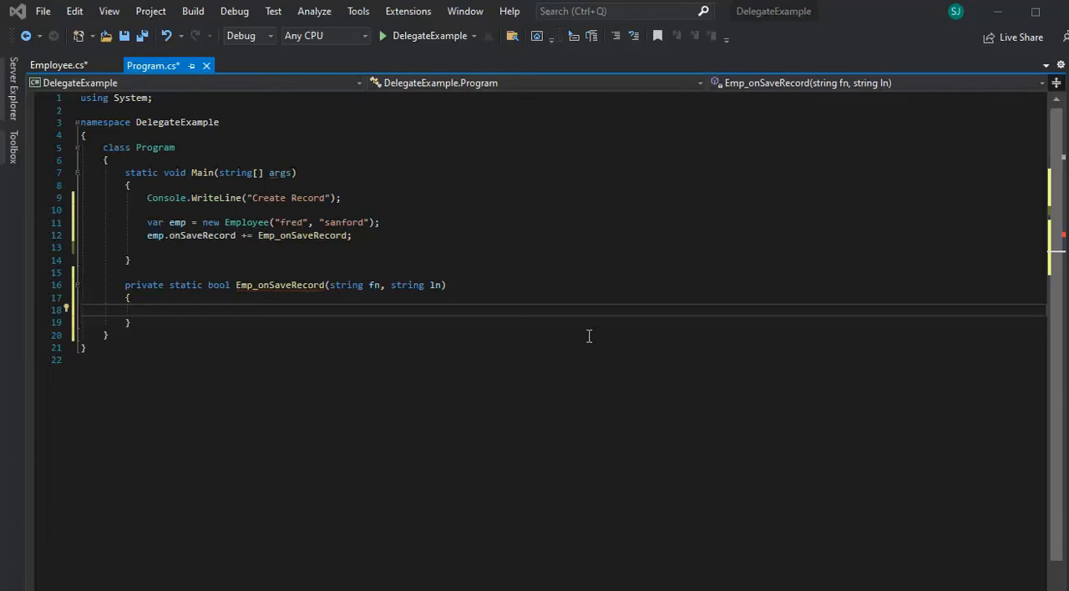
{"action": "mouse_move", "coordinate": [292, 372]}
{"action": "type", "text": "Console.WriteLine(\"FirstName: {0}, LastName: {1}\", fn, ln);"}
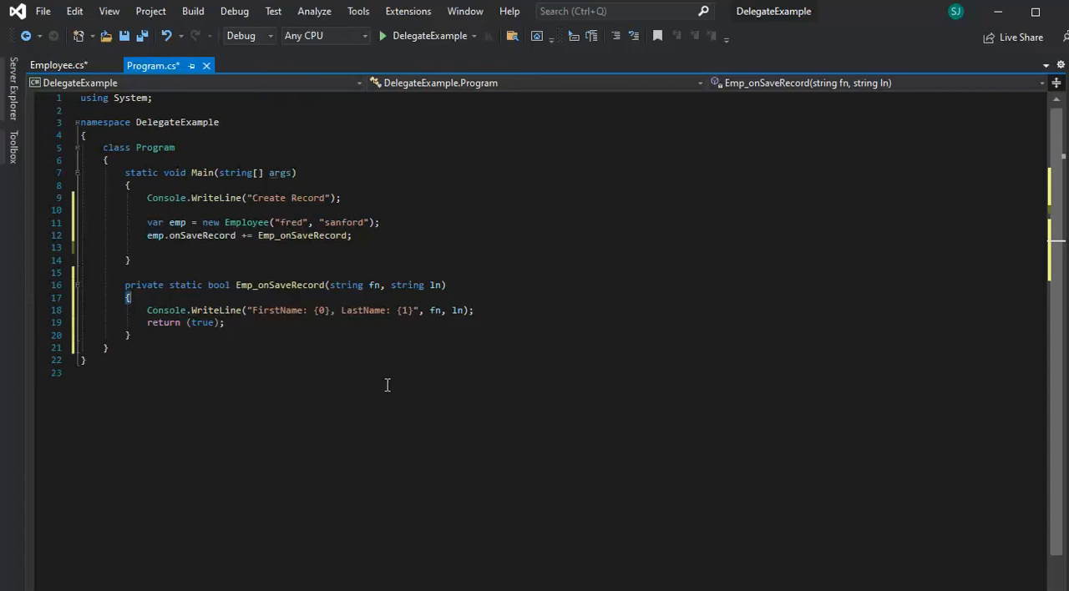
{"action": "mouse_move", "coordinate": [374, 284]}
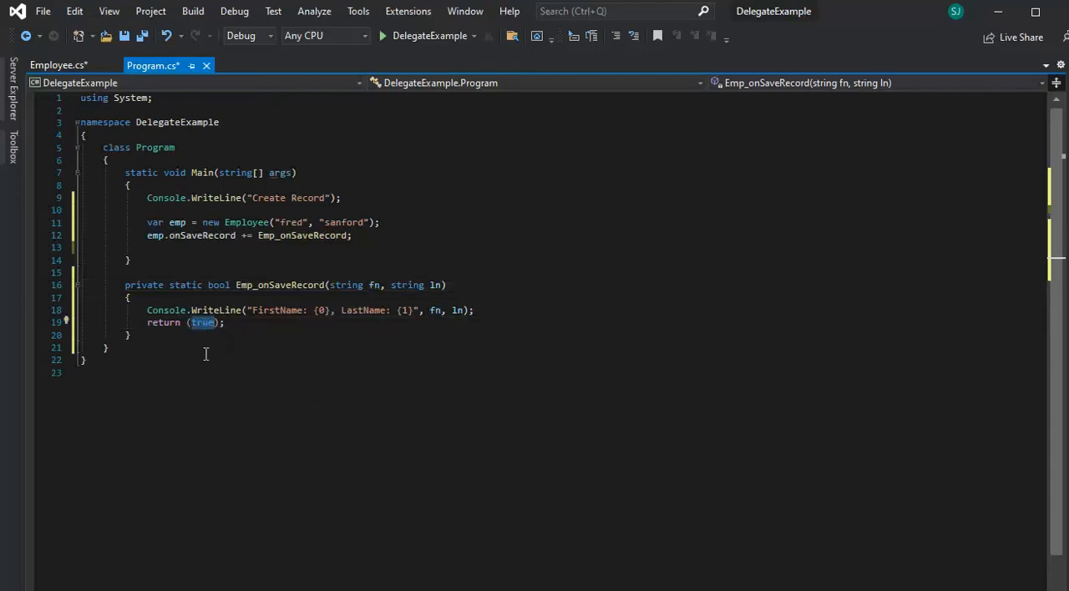
{"action": "left_click", "coordinate": [58, 65]}
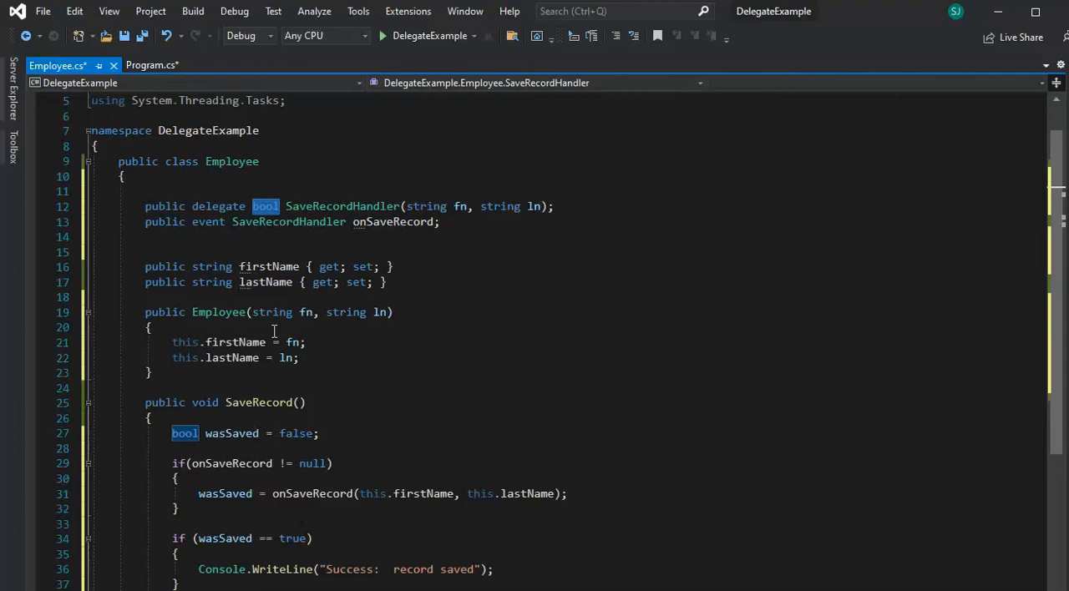
{"action": "left_click", "coordinate": [152, 65]}
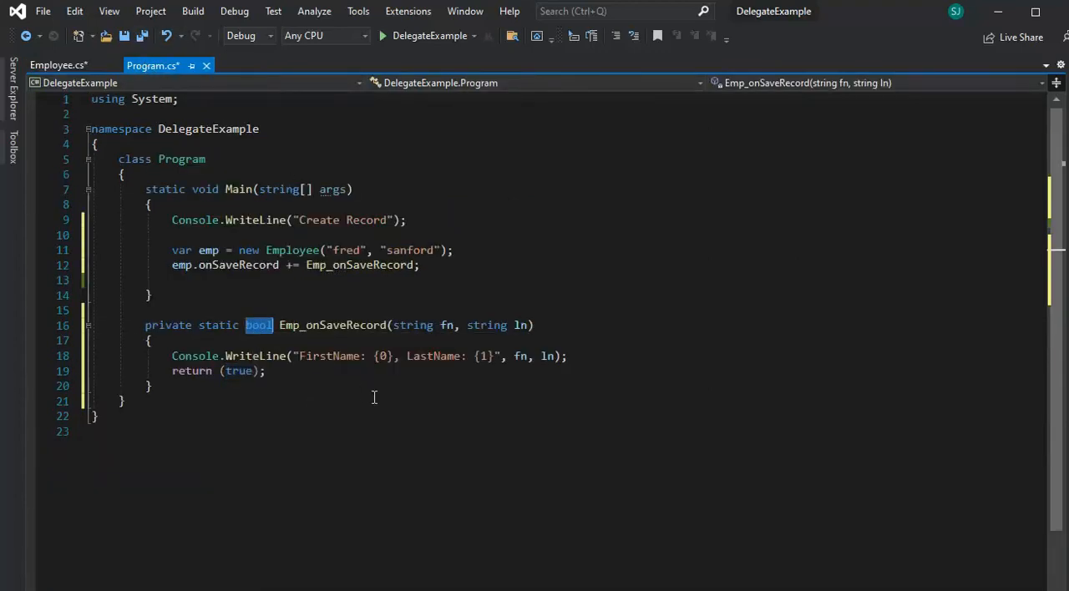
{"action": "mouse_move", "coordinate": [454, 381]}
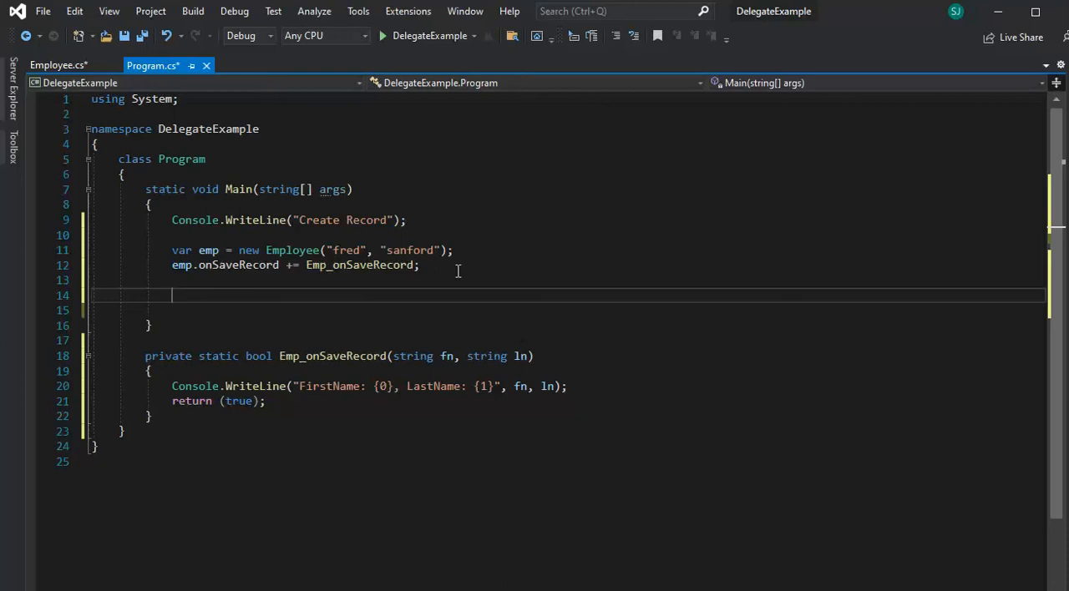
{"action": "mouse_move", "coordinate": [322, 329]}
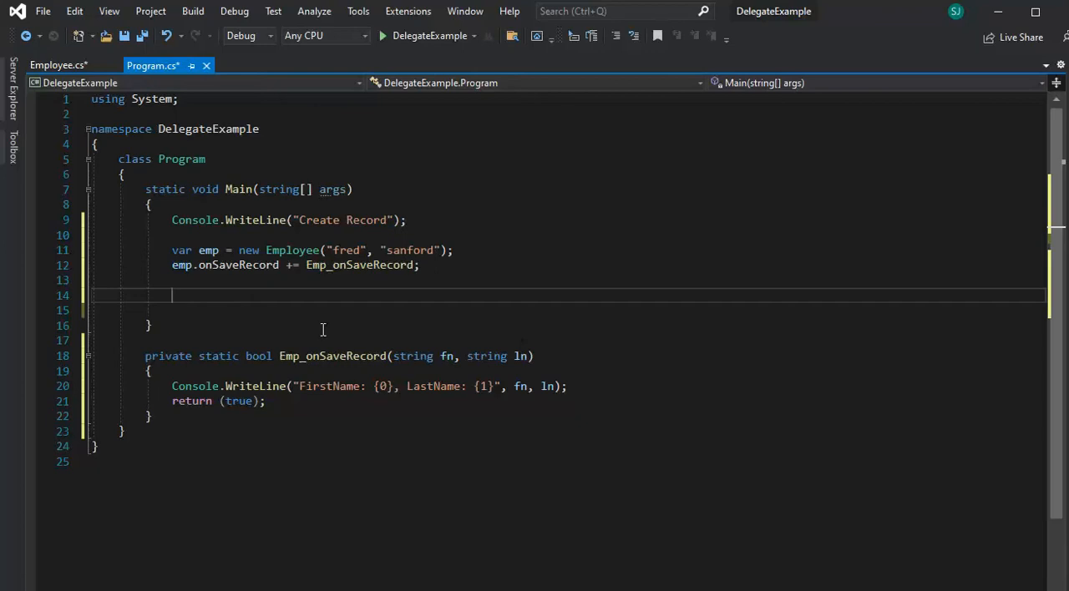
- Add emp.SaveRecord(); in Main and review the onSaveRecord event in Employee.cs
{"action": "type", "text": "emps"}
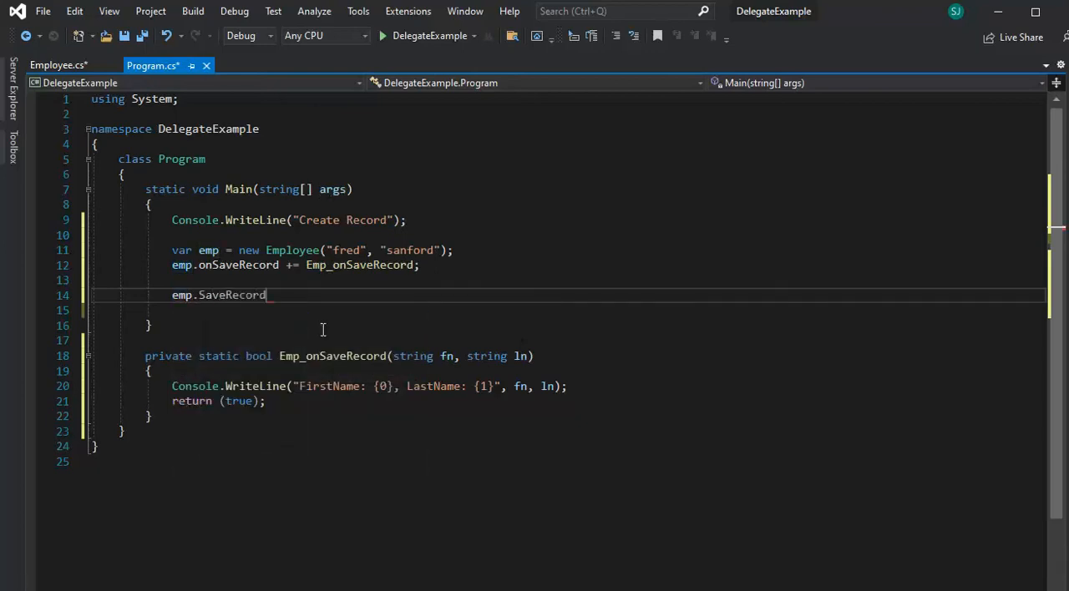
{"action": "type", "text": "();"}
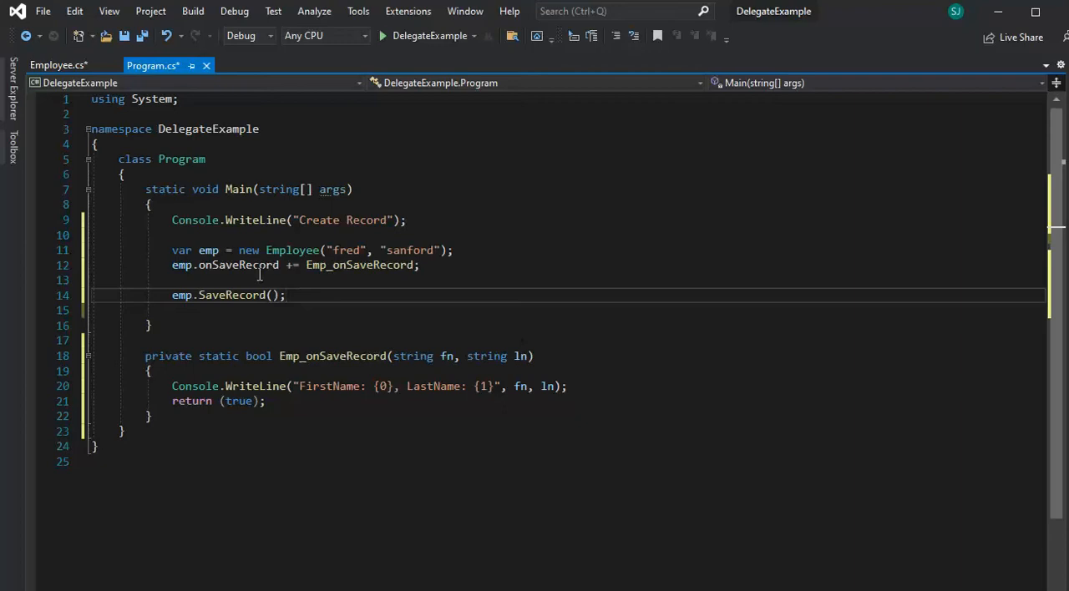
{"action": "mouse_move", "coordinate": [224, 287]}
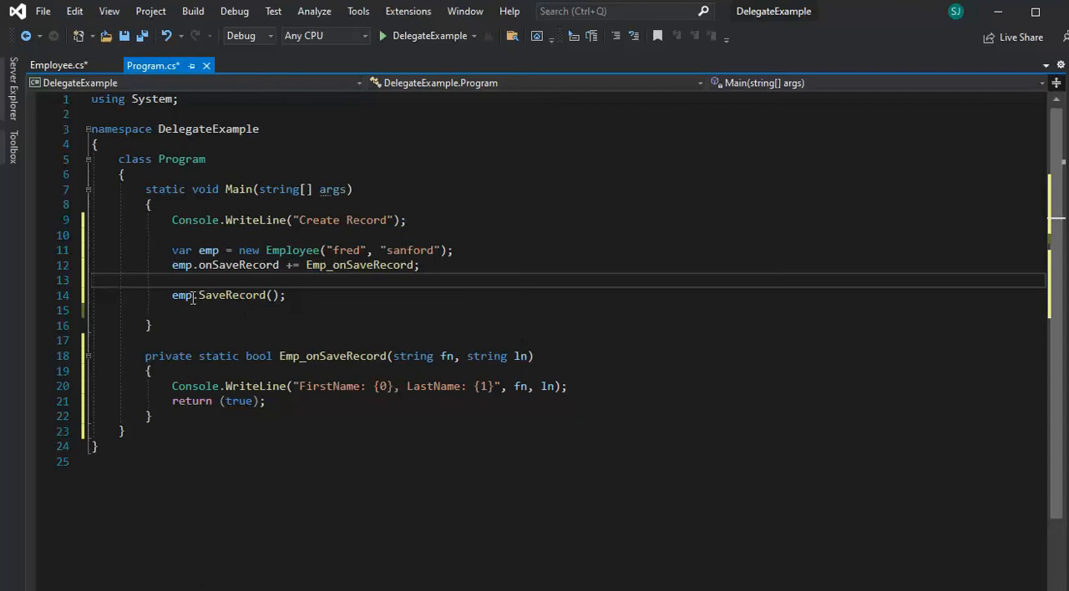
{"action": "mouse_move", "coordinate": [180, 294]}
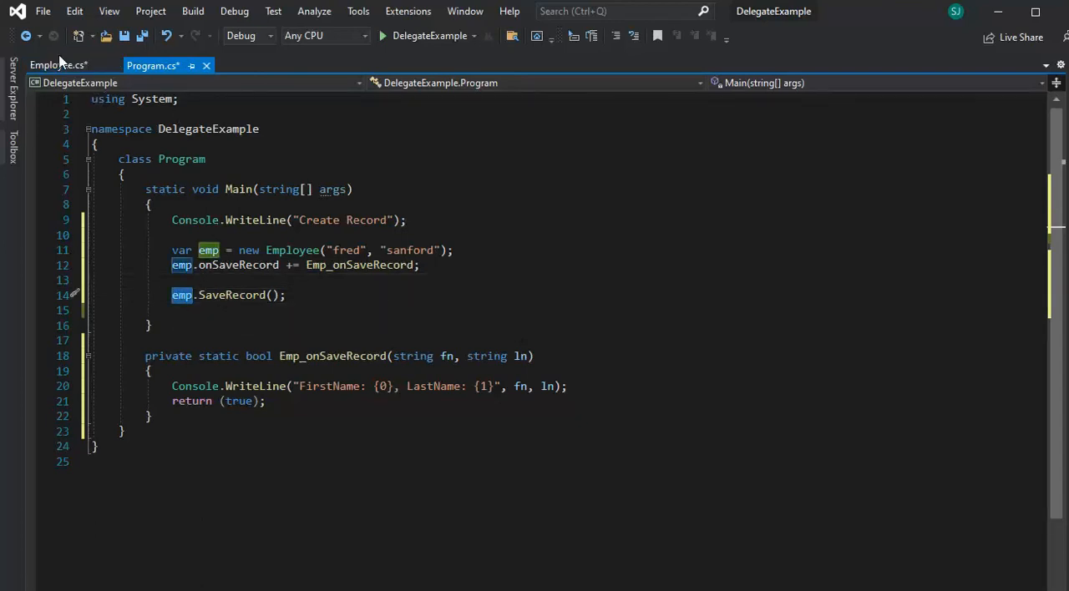
{"action": "left_click", "coordinate": [58, 66]}
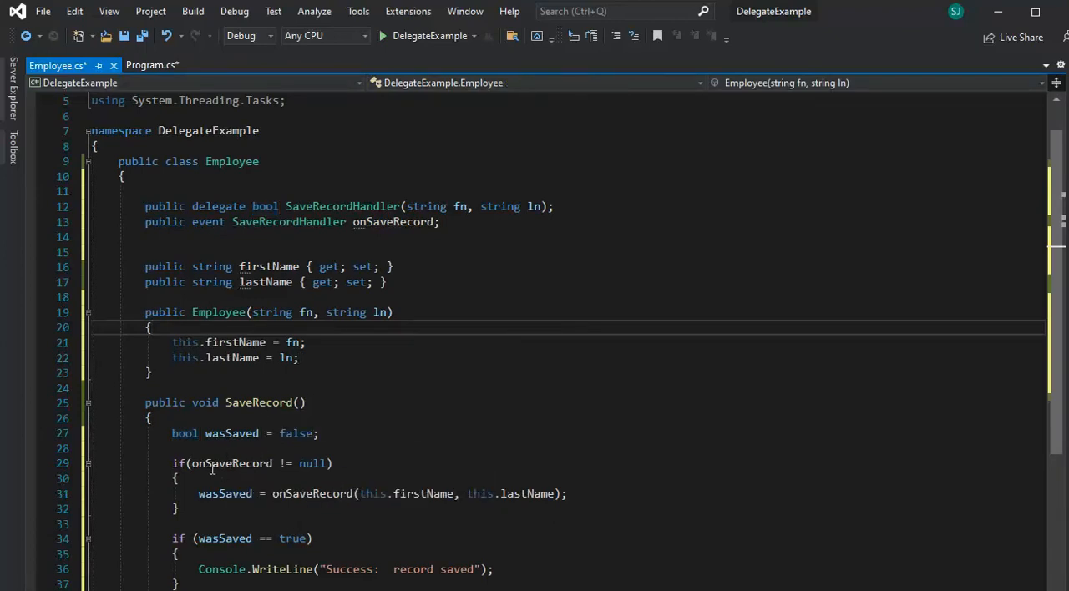
{"action": "double_click", "coordinate": [231, 464]}
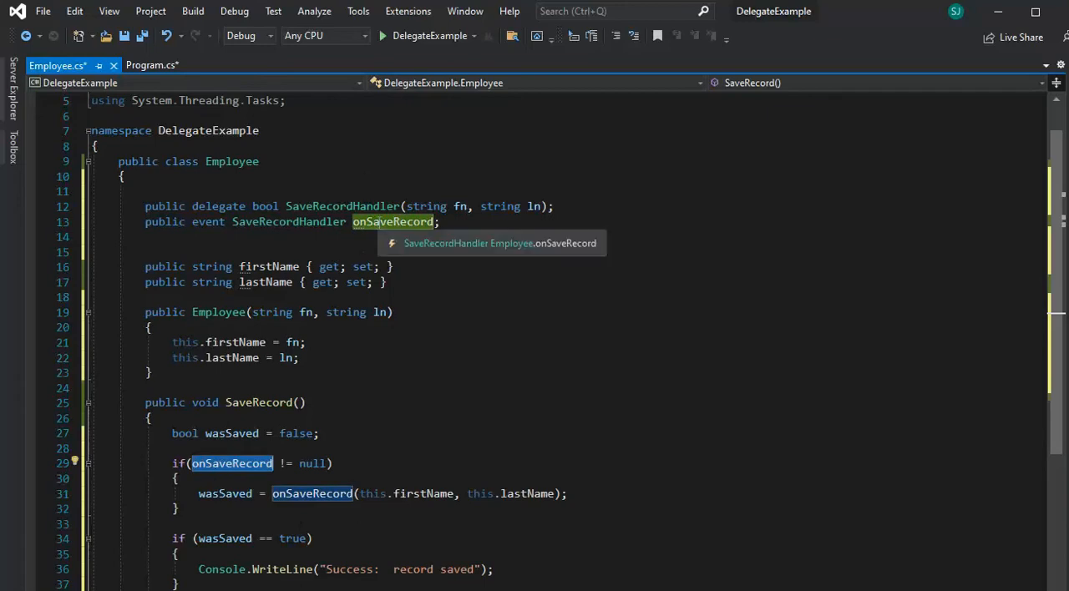
{"action": "mouse_move", "coordinate": [241, 475]}
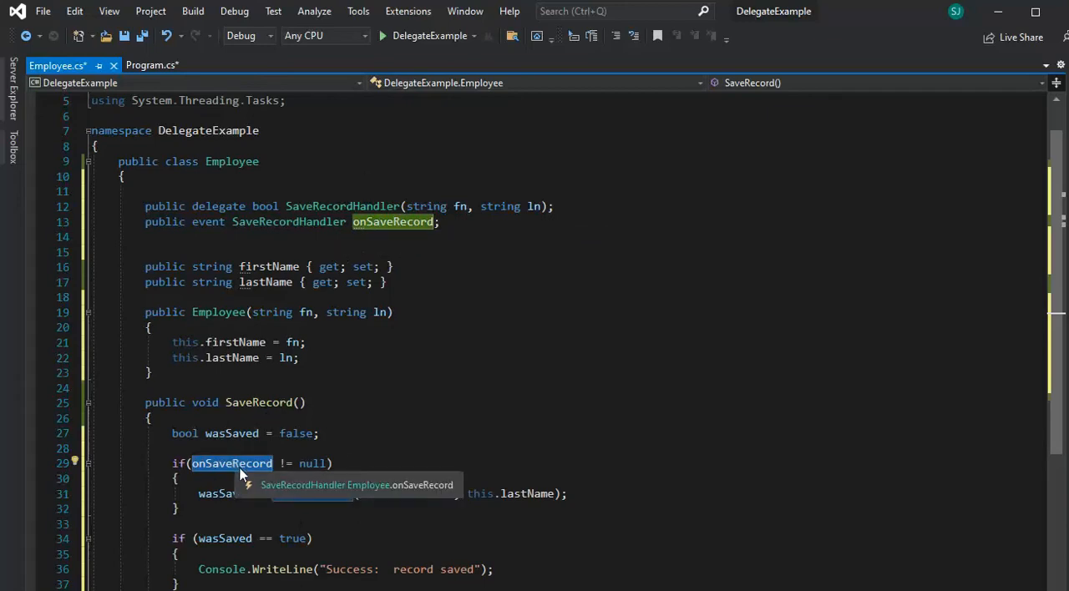
{"action": "left_click", "coordinate": [152, 65]}
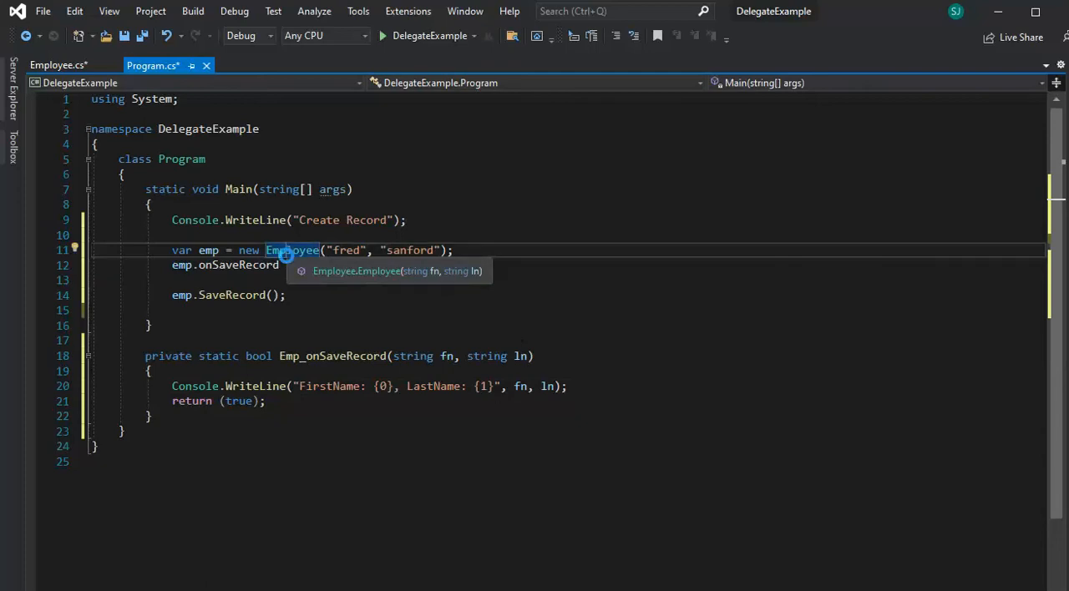
- Save both files, start debugging and step with F10 between Program.cs and Employee.cs breakpoints
{"action": "key", "text": "ctrl+s"}
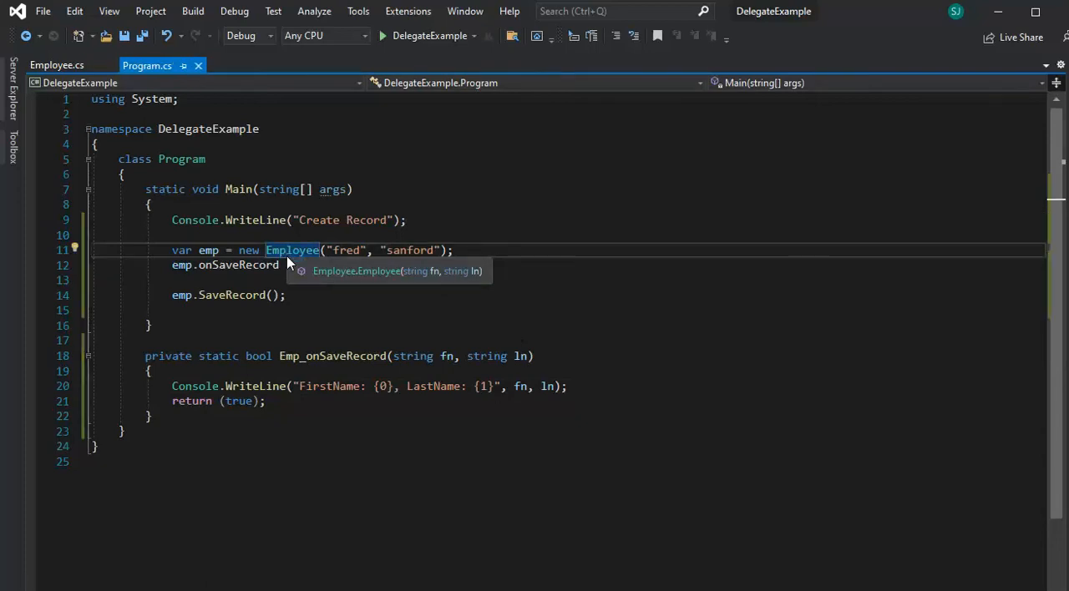
{"action": "left_click", "coordinate": [380, 35]}
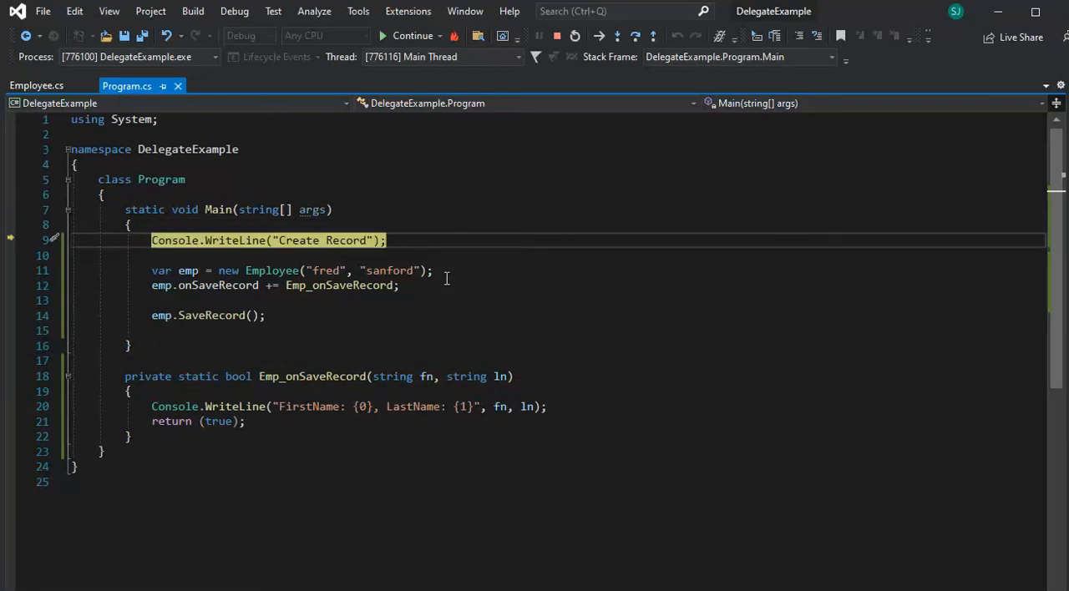
{"action": "key", "text": "F10"}
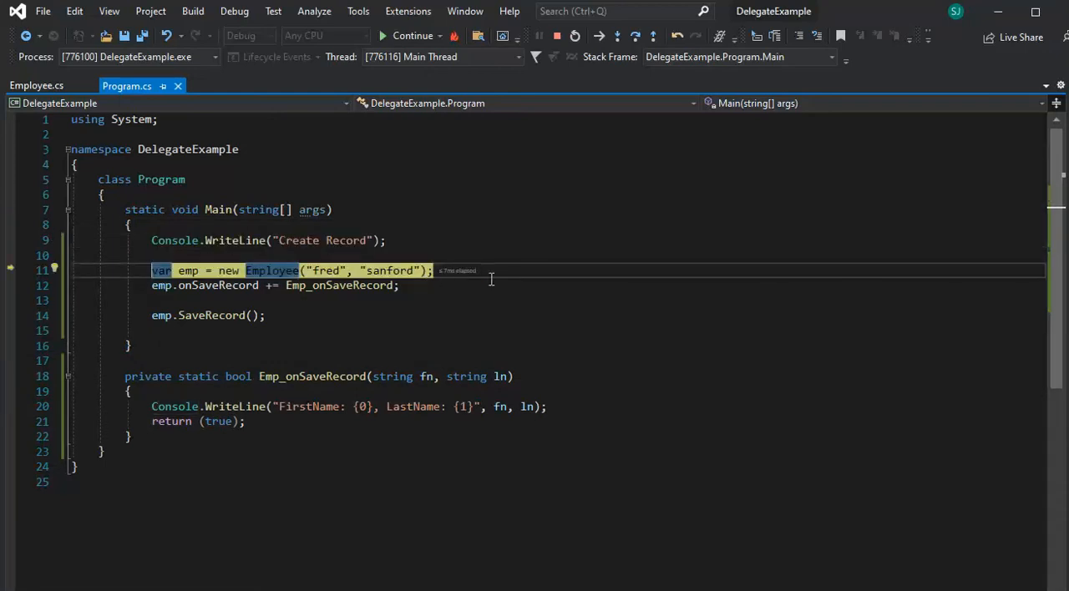
{"action": "left_click", "coordinate": [36, 85]}
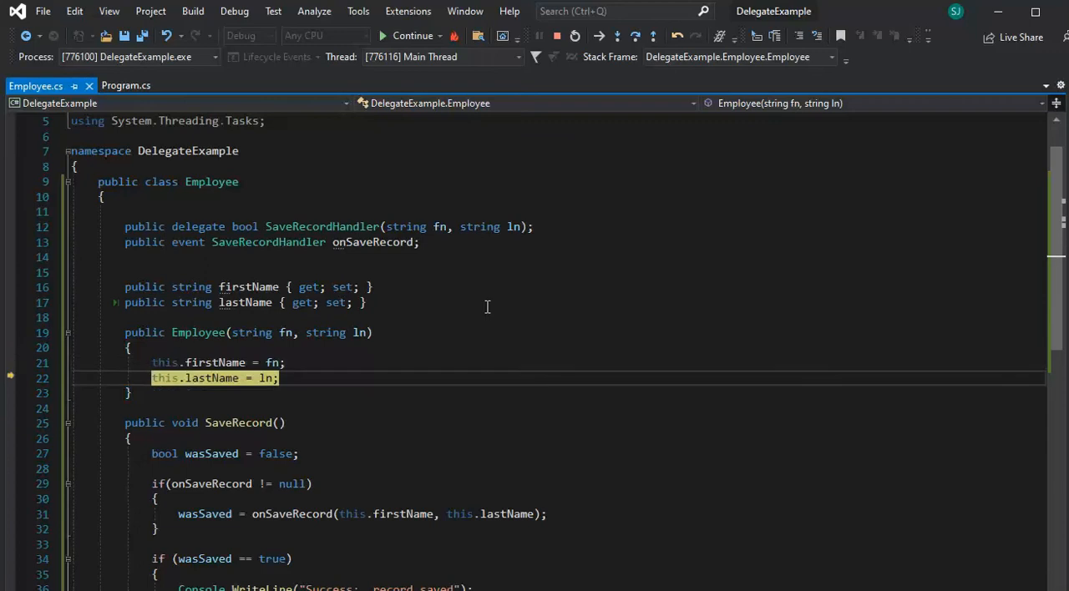
{"action": "left_click", "coordinate": [127, 85]}
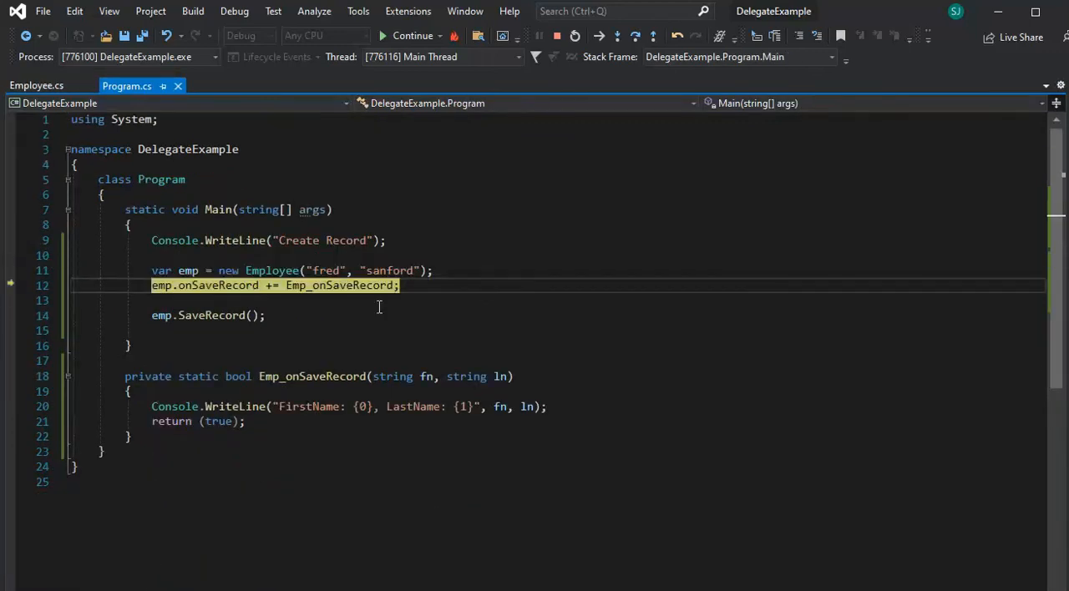
{"action": "mouse_move", "coordinate": [188, 271]}
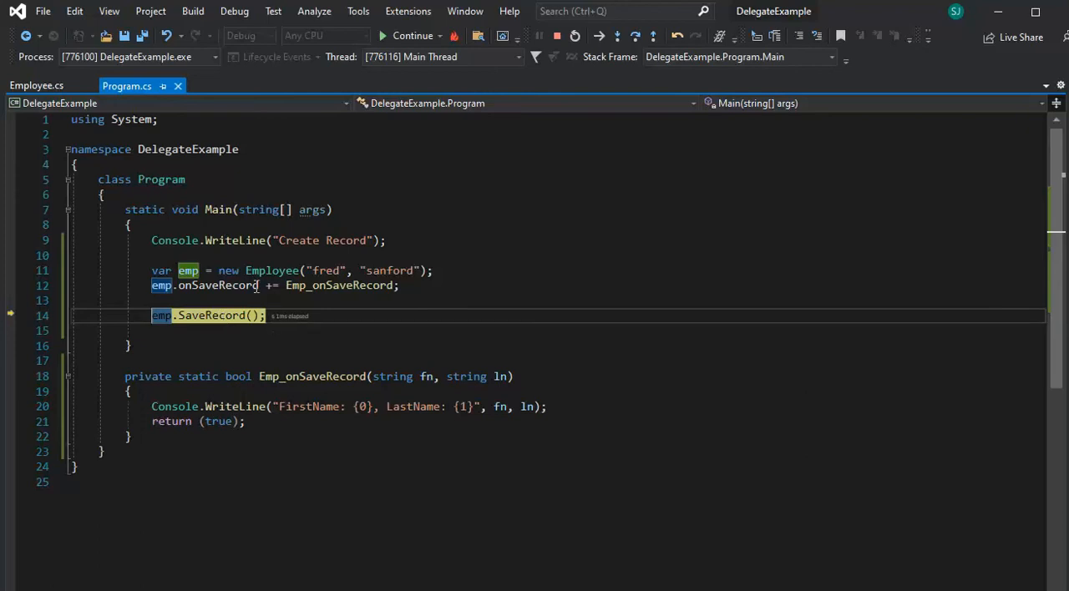
{"action": "left_click", "coordinate": [35, 85]}
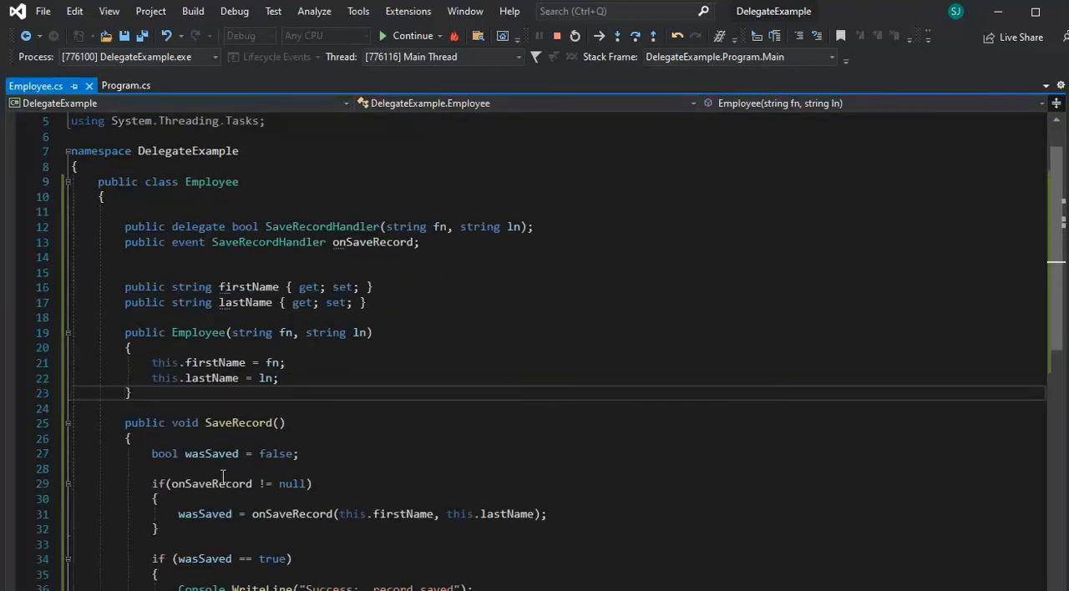
{"action": "mouse_move", "coordinate": [13, 460]}
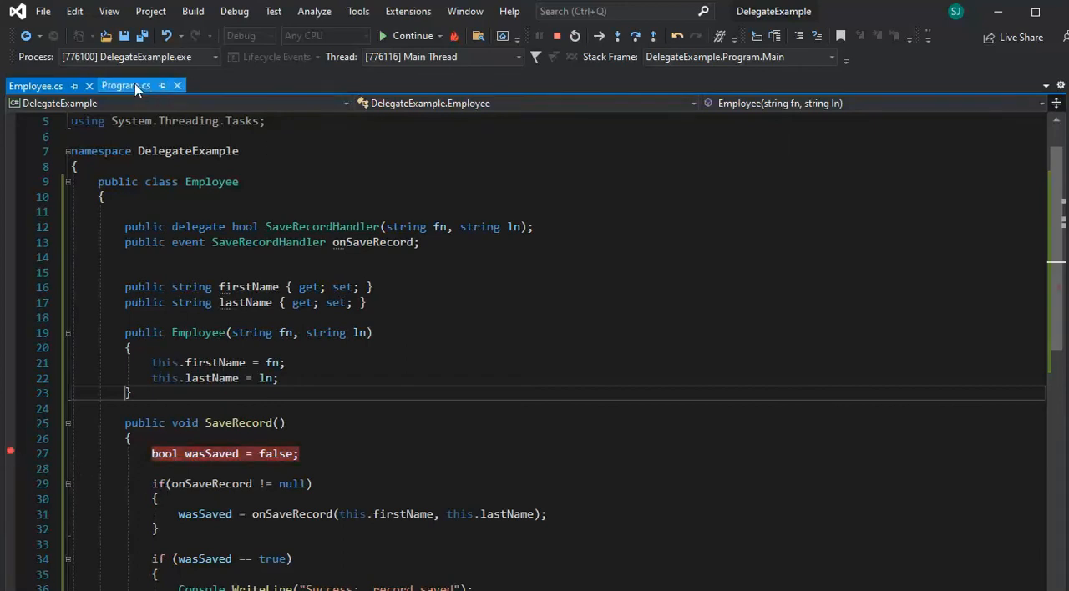
{"action": "left_click", "coordinate": [127, 85]}
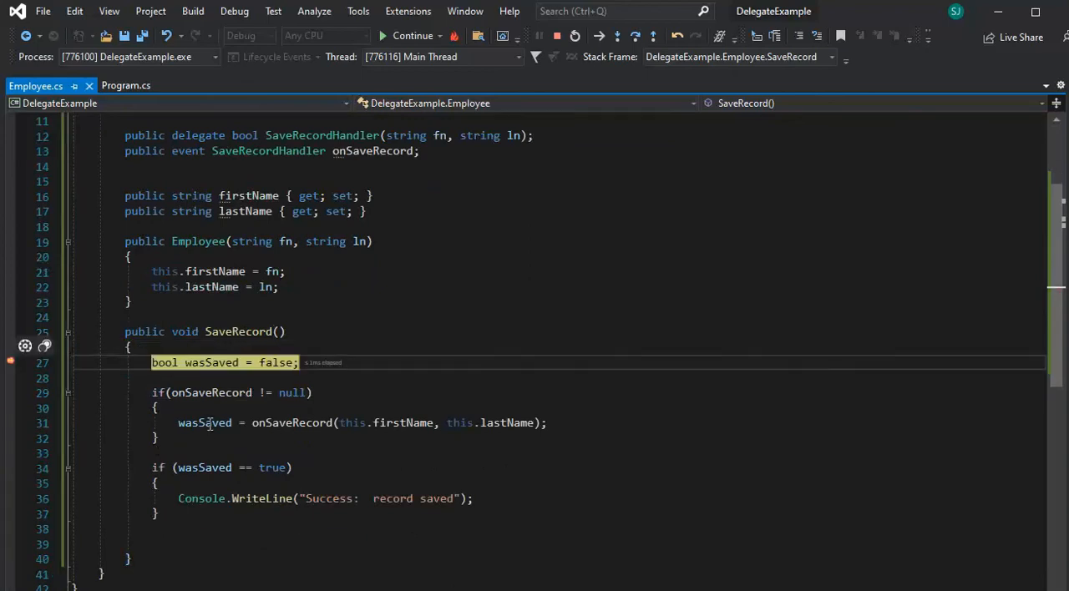
{"action": "mouse_move", "coordinate": [210, 392]}
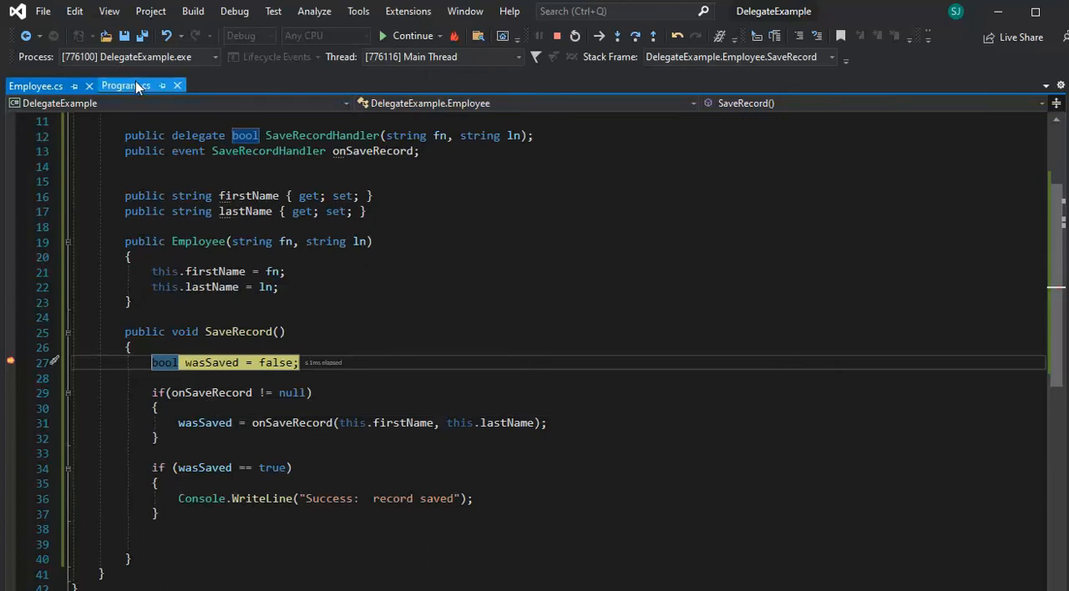
- Step through SaveRecord into the onSaveRecord invocation, dismissing the automatic step-over notice
{"action": "left_click", "coordinate": [127, 85]}
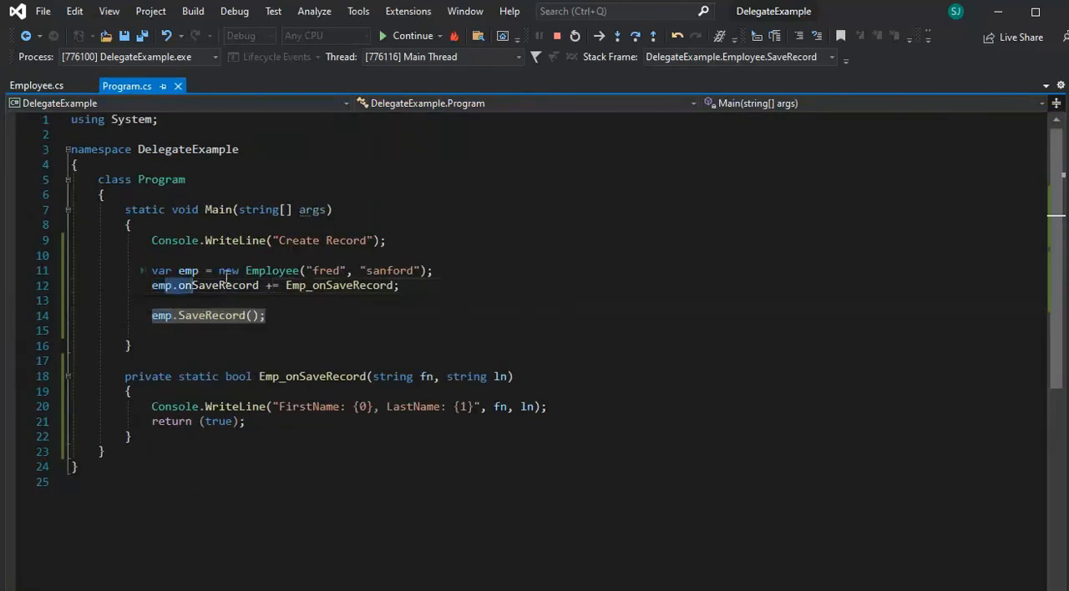
{"action": "left_click", "coordinate": [37, 85]}
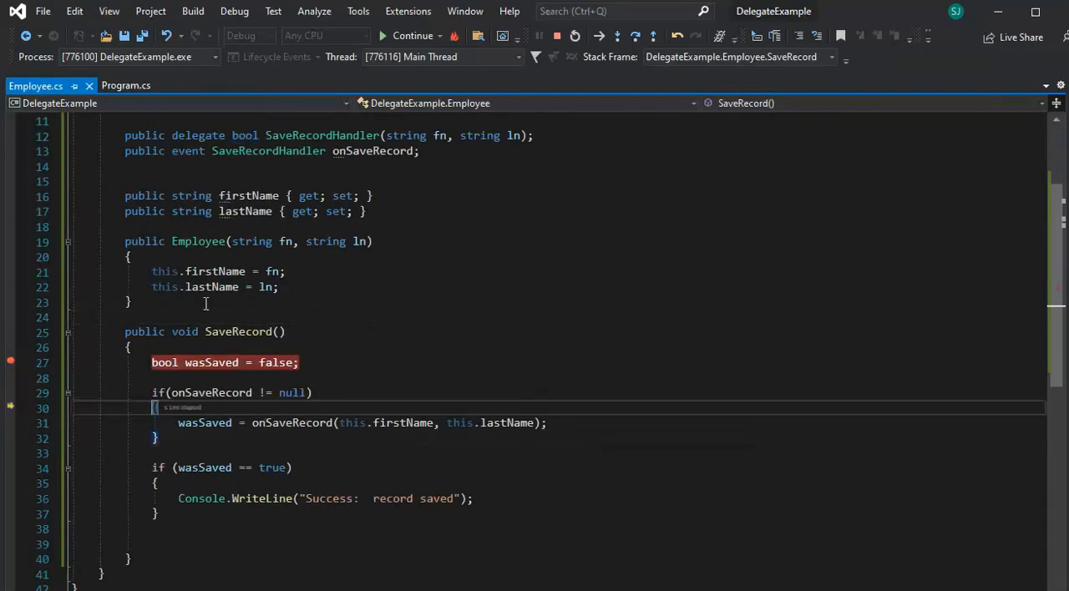
{"action": "left_click", "coordinate": [127, 85]}
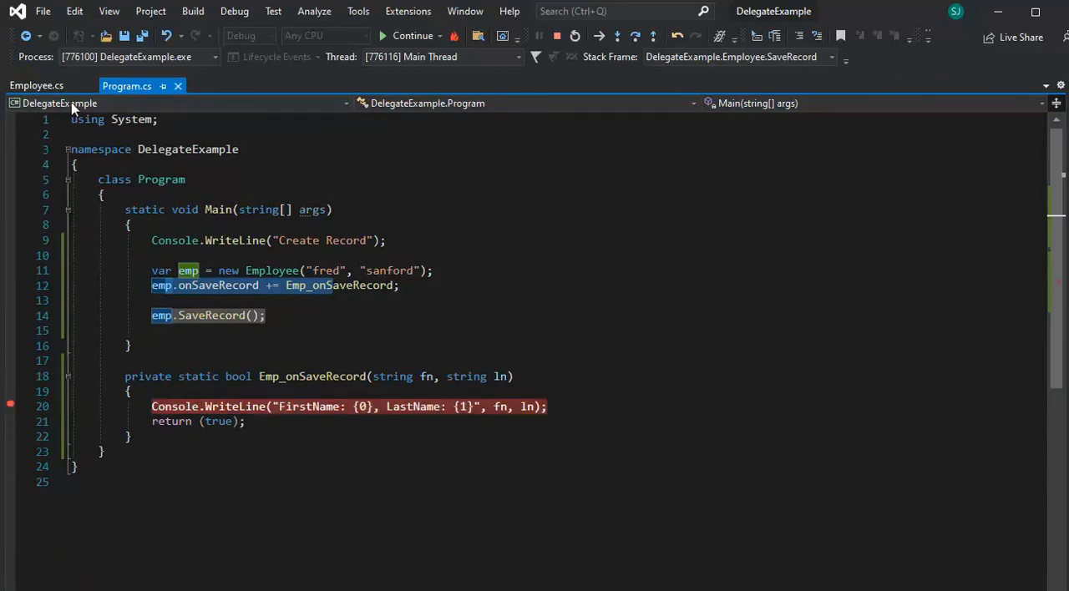
{"action": "left_click", "coordinate": [37, 85]}
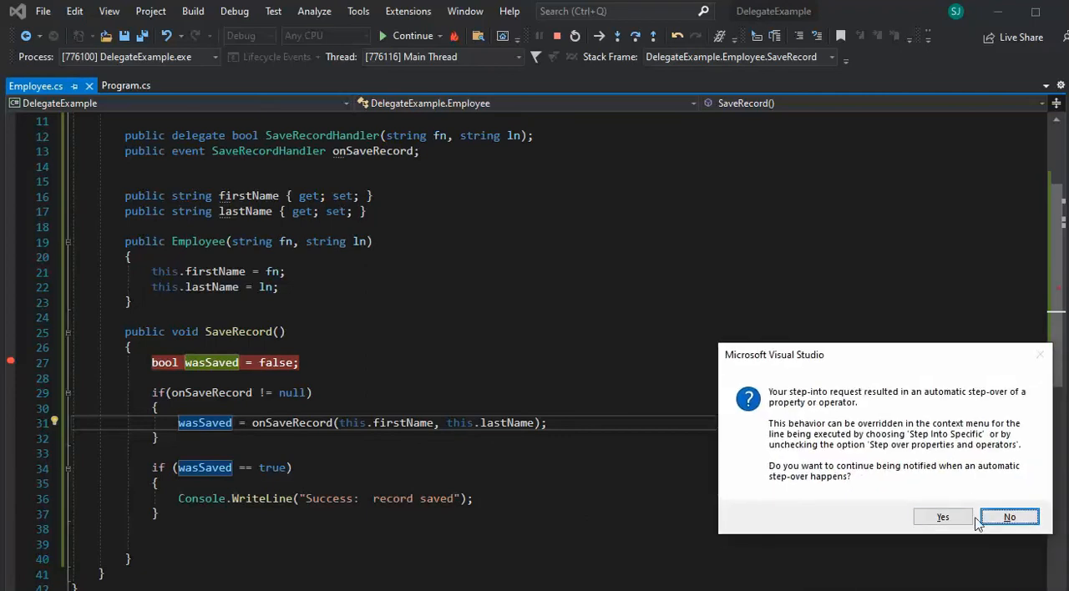
{"action": "left_click", "coordinate": [1008, 518]}
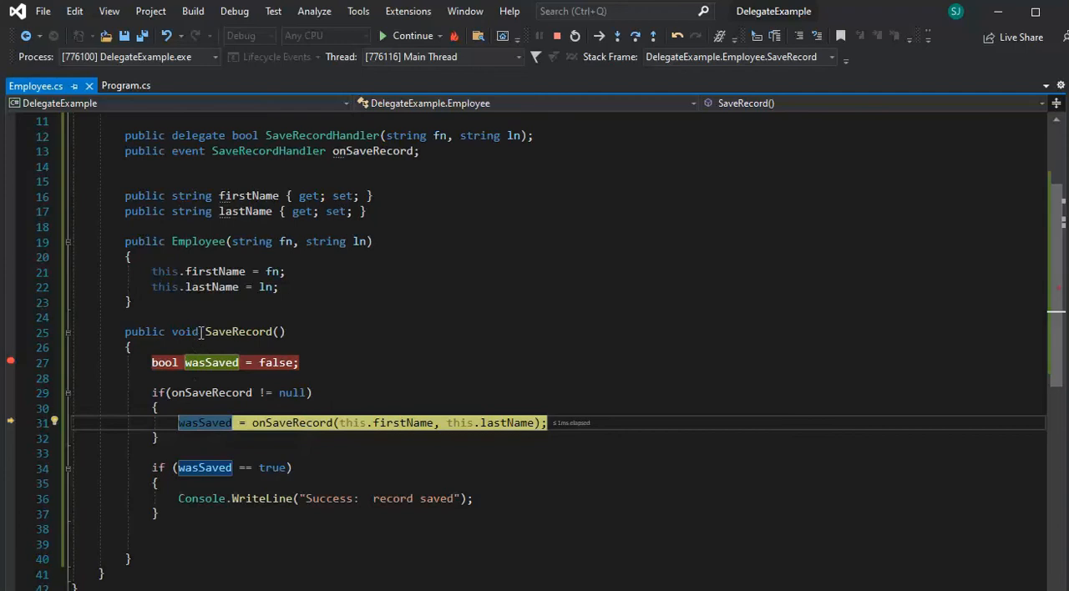
{"action": "key", "text": "F10"}
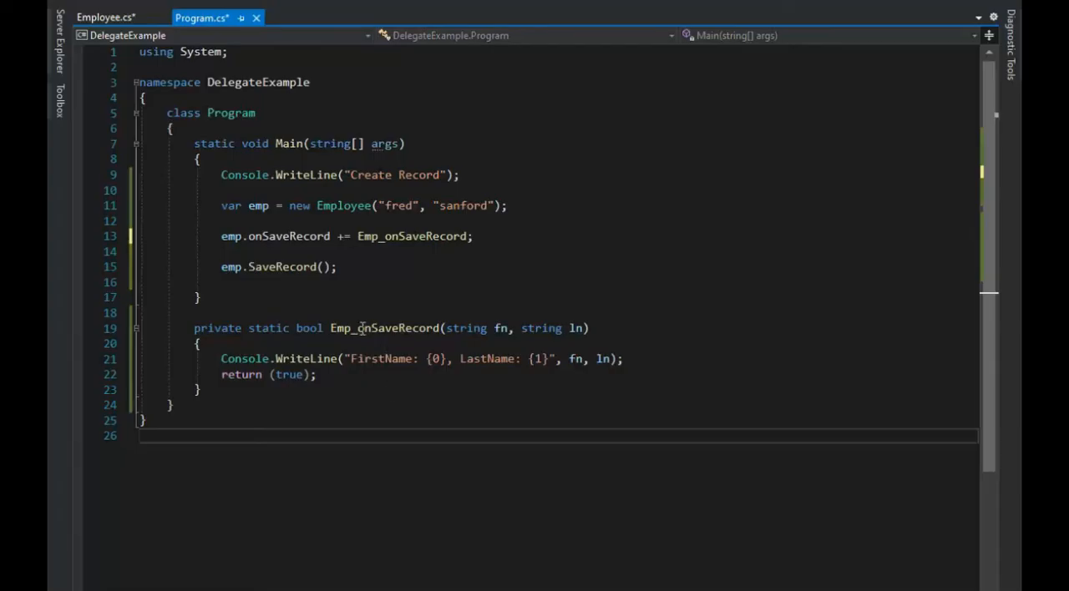
{"action": "double_click", "coordinate": [287, 237]}
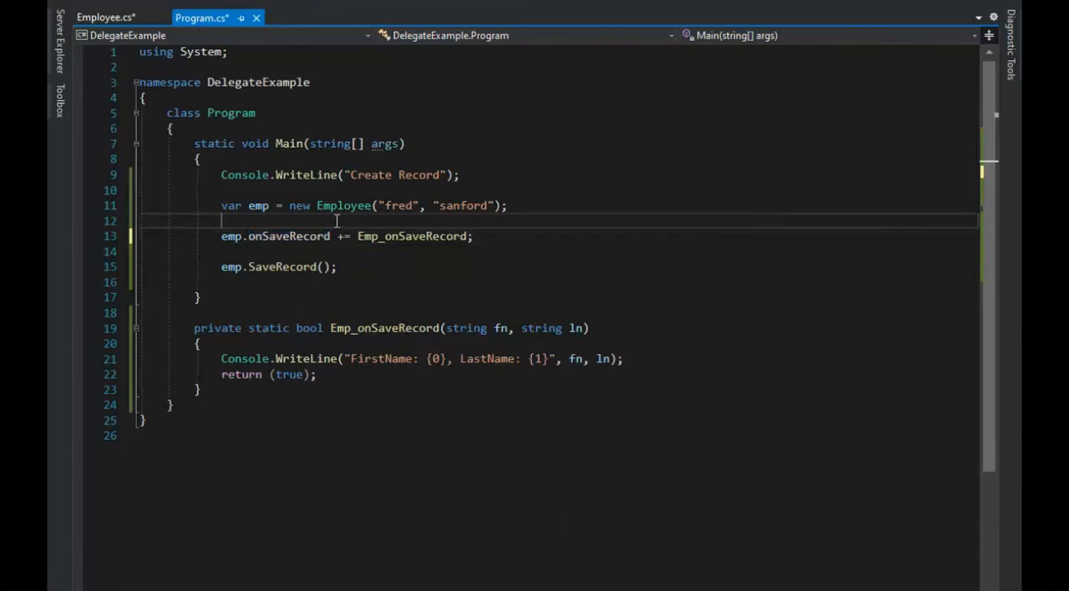
{"action": "key", "text": "enter"}
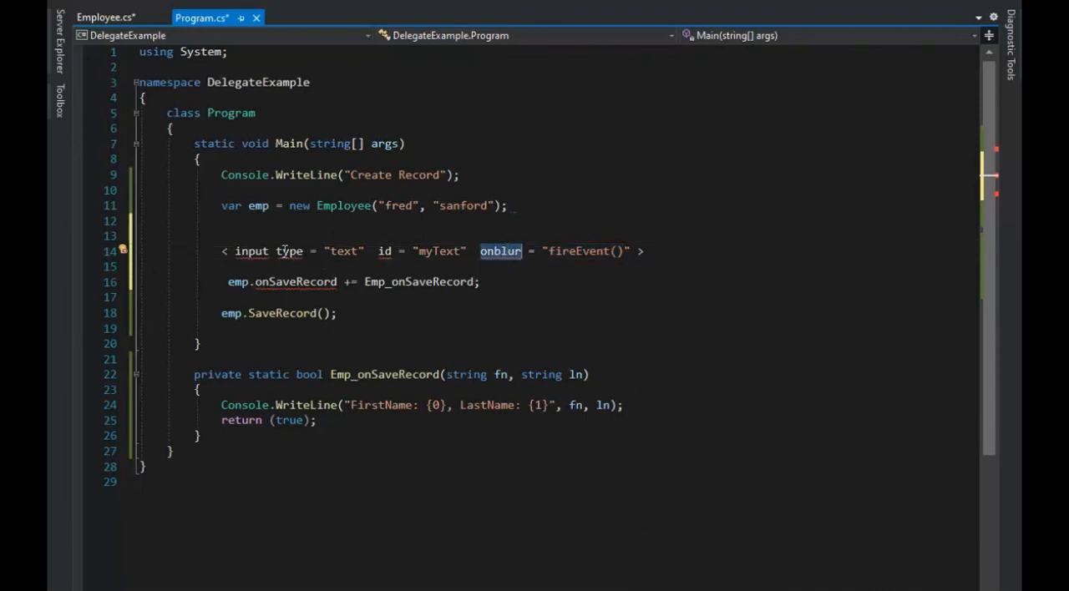
{"action": "mouse_move", "coordinate": [289, 251]}
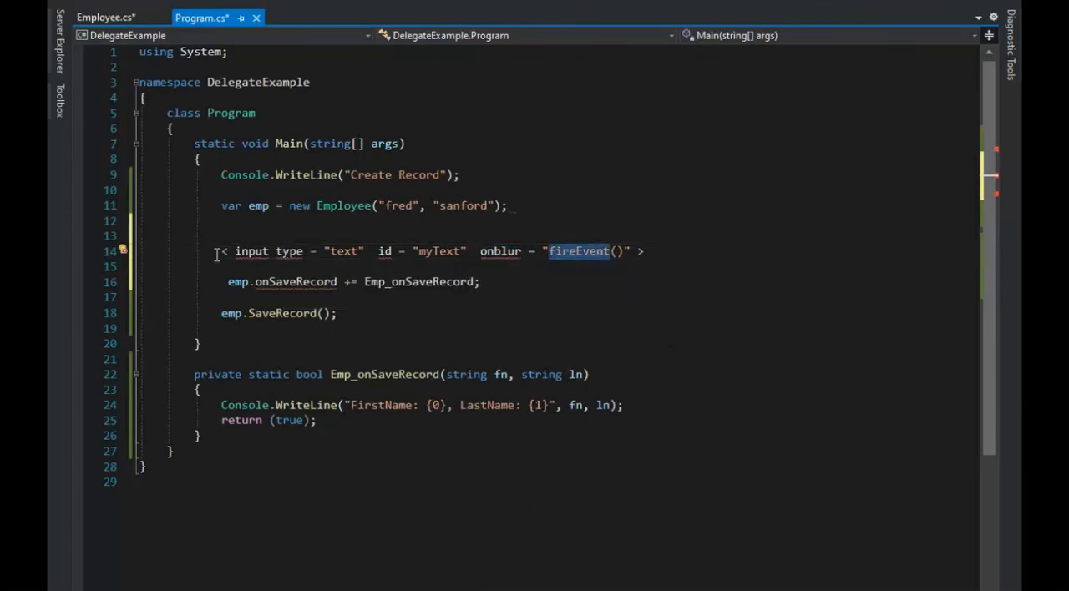
{"action": "left_click_drag", "start_coordinate": [221, 251], "coordinate": [643, 250]}
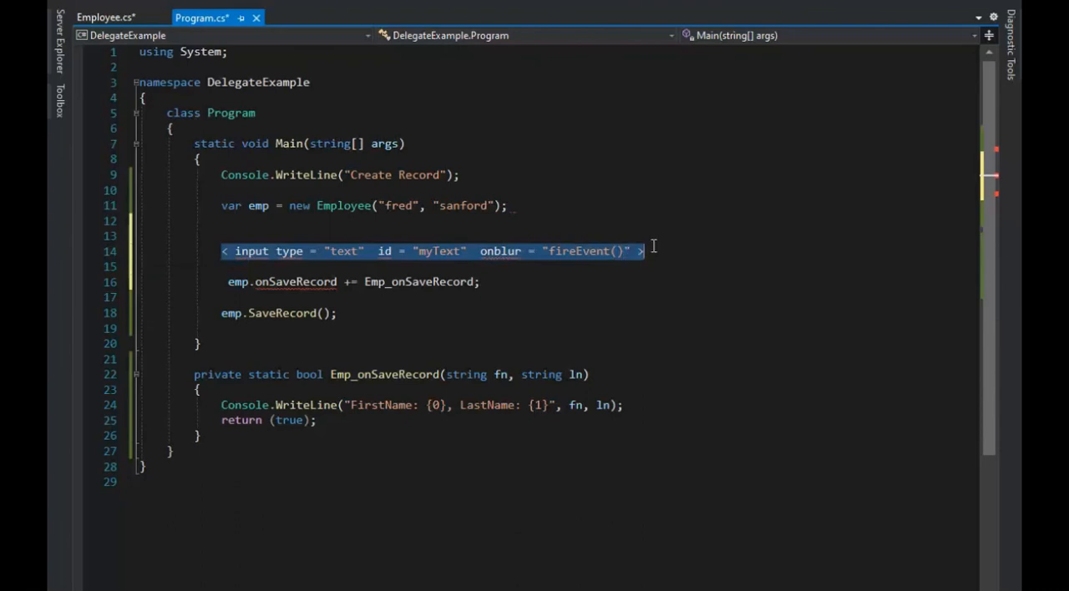
{"action": "mouse_move", "coordinate": [493, 250]}
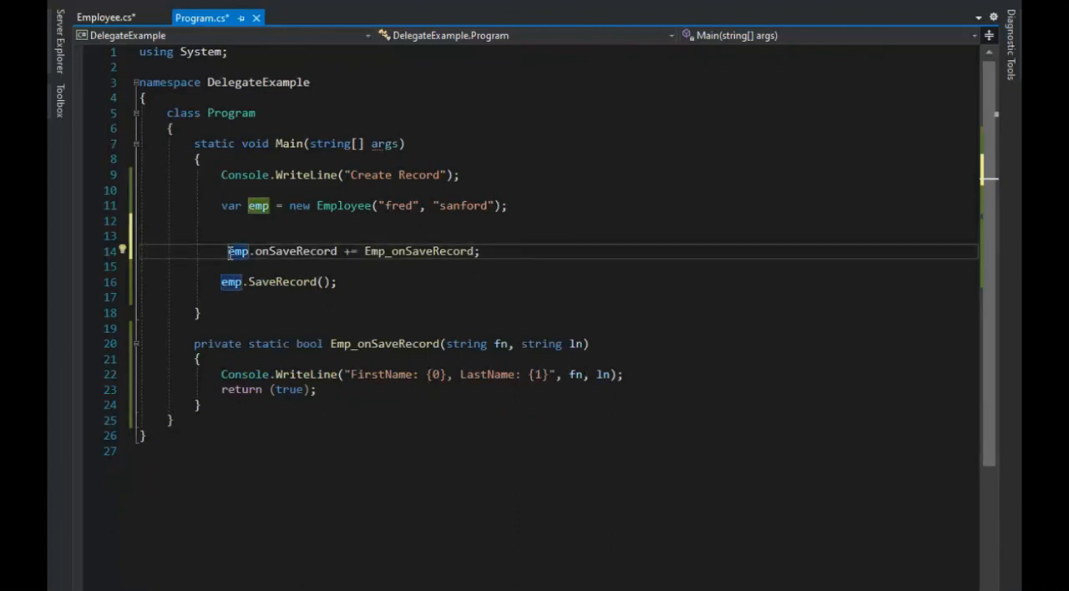
- Comment out the emp.onSaveRecord += line in Main and bring up SaveRecord in Employee.cs
{"action": "type", "text": "/"}
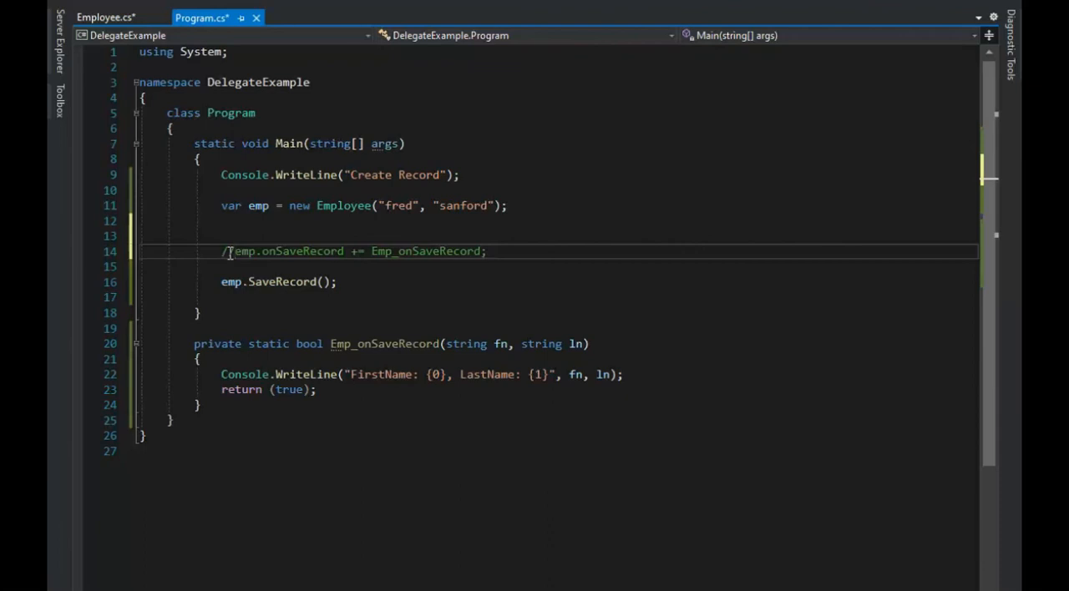
{"action": "type", "text": "/"}
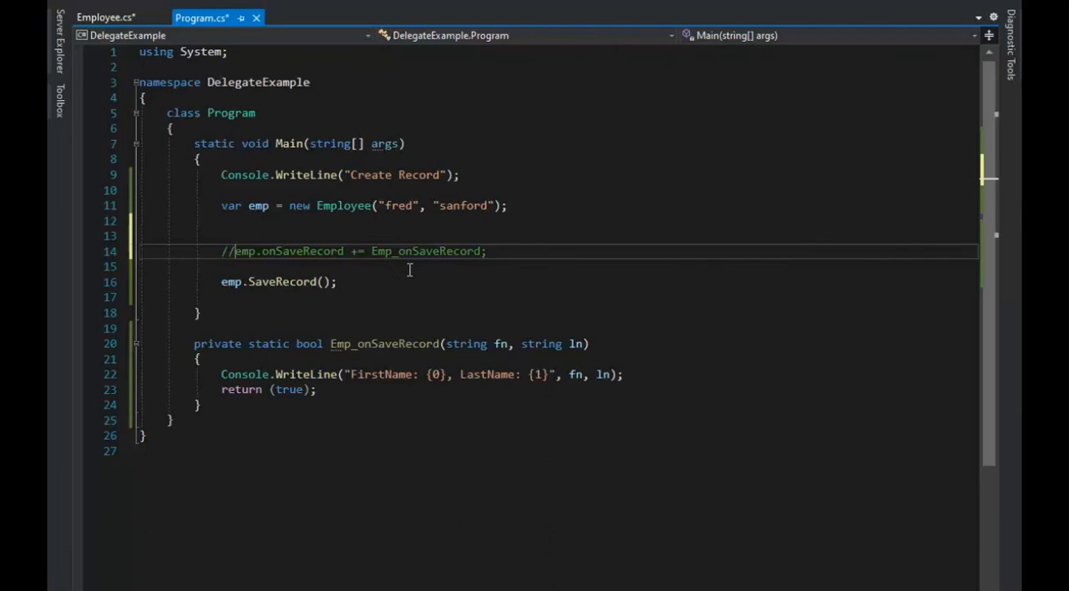
{"action": "mouse_move", "coordinate": [431, 258]}
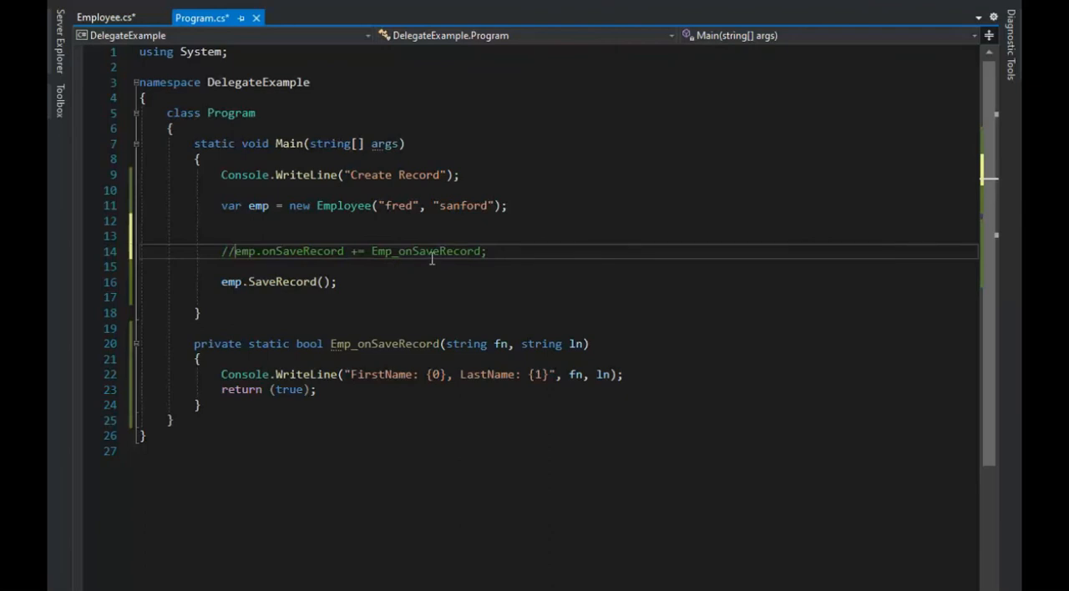
{"action": "double_click", "coordinate": [281, 280]}
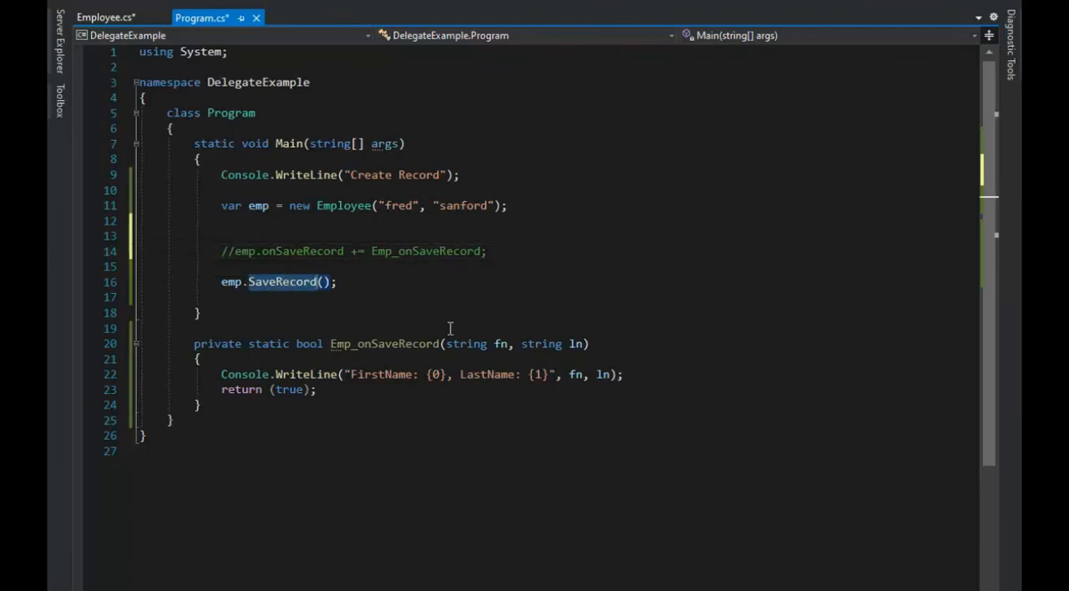
{"action": "left_click", "coordinate": [105, 17]}
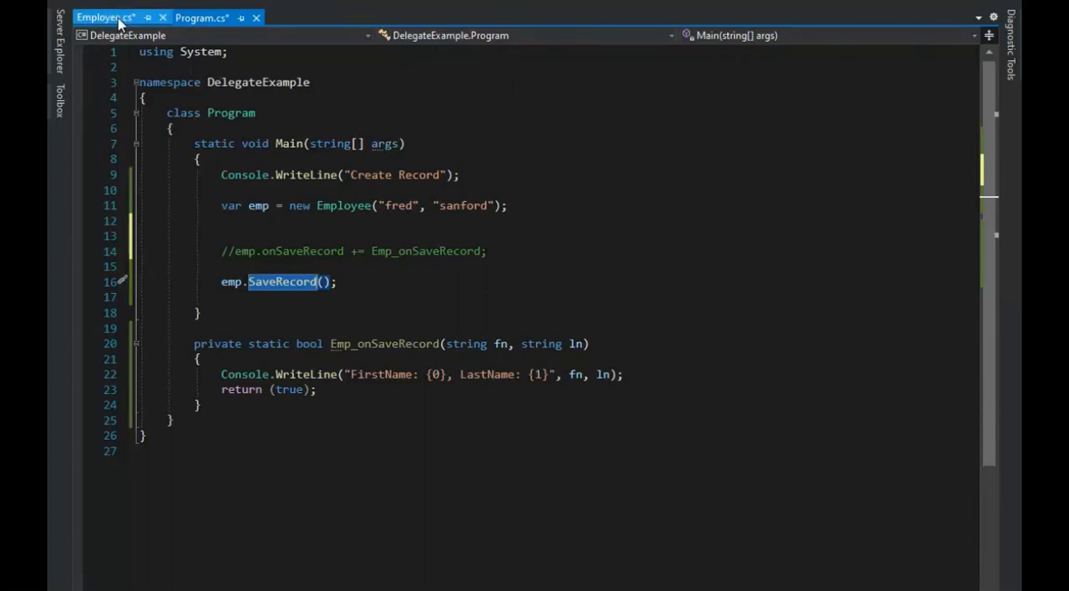
{"action": "left_click", "coordinate": [104, 17]}
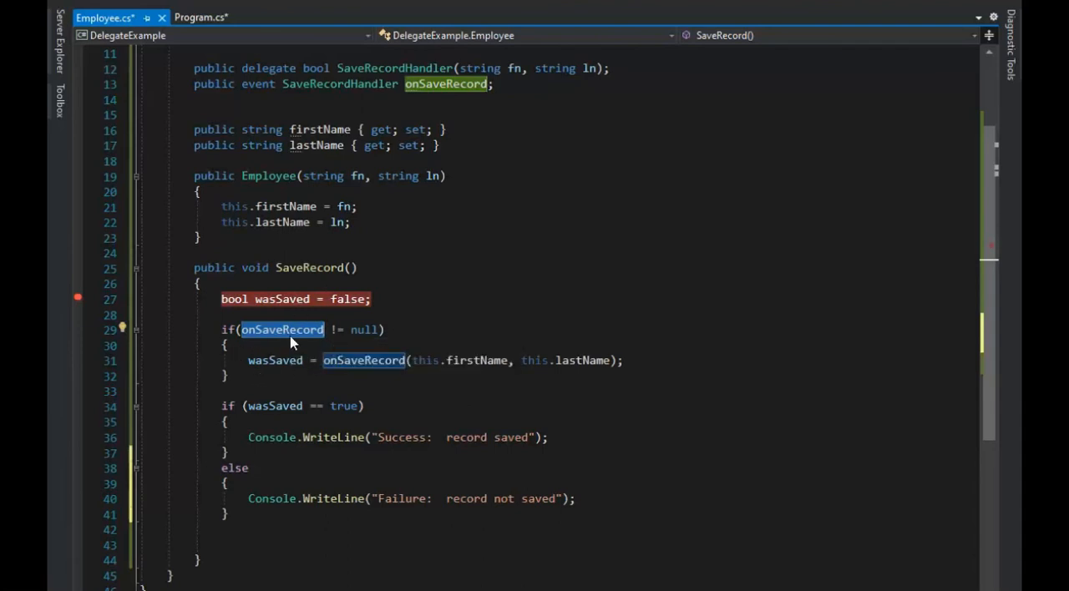
{"action": "mouse_move", "coordinate": [277, 352]}
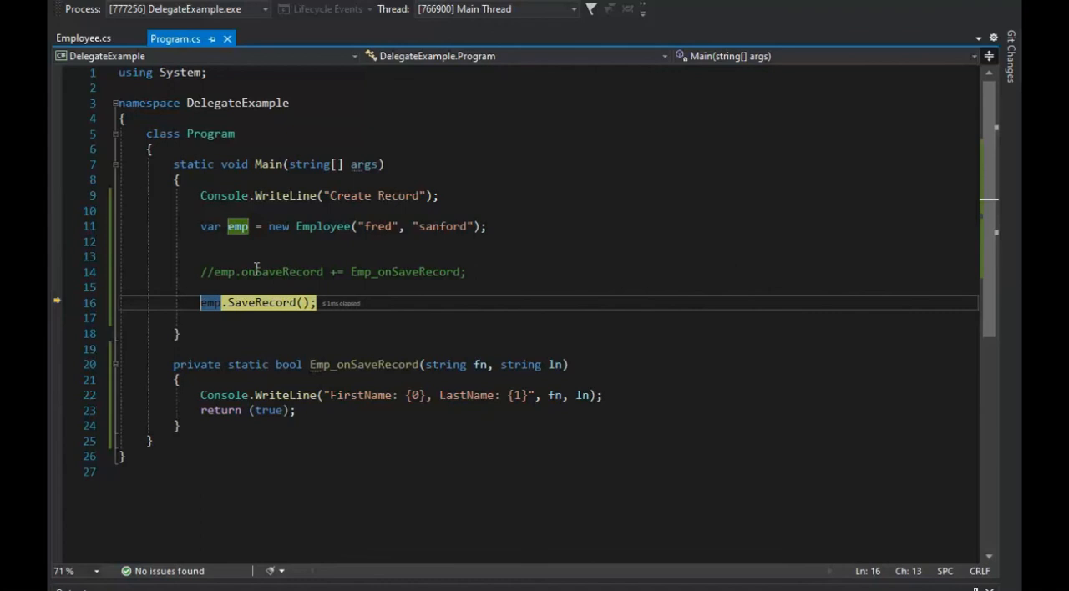
{"action": "mouse_move", "coordinate": [441, 265]}
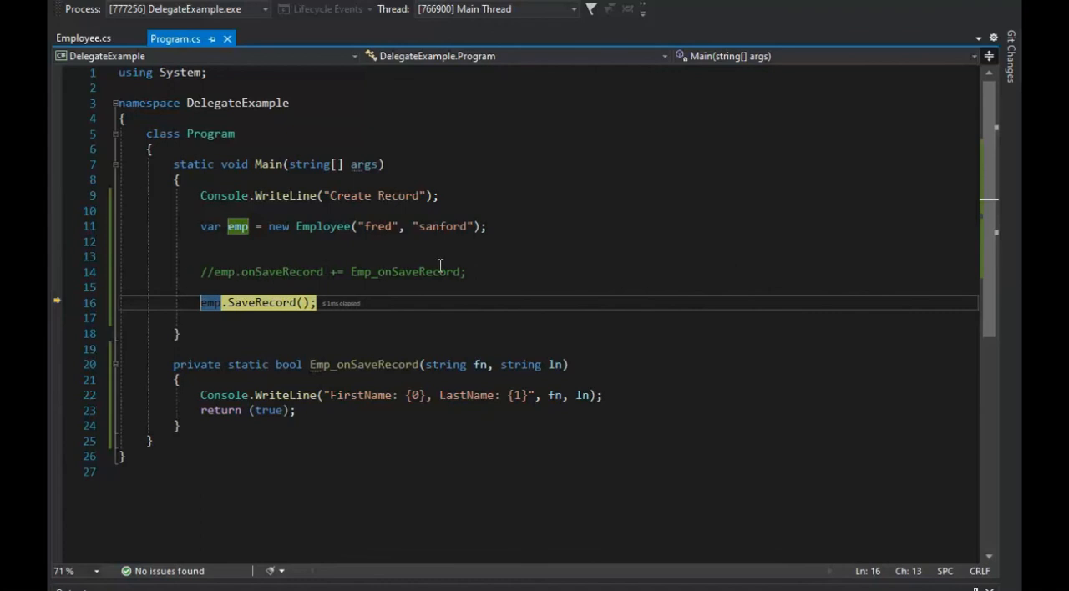
- Step into SaveRecord showing wasSaved false, then select Main's commented-out subscription line
{"action": "left_click", "coordinate": [84, 37]}
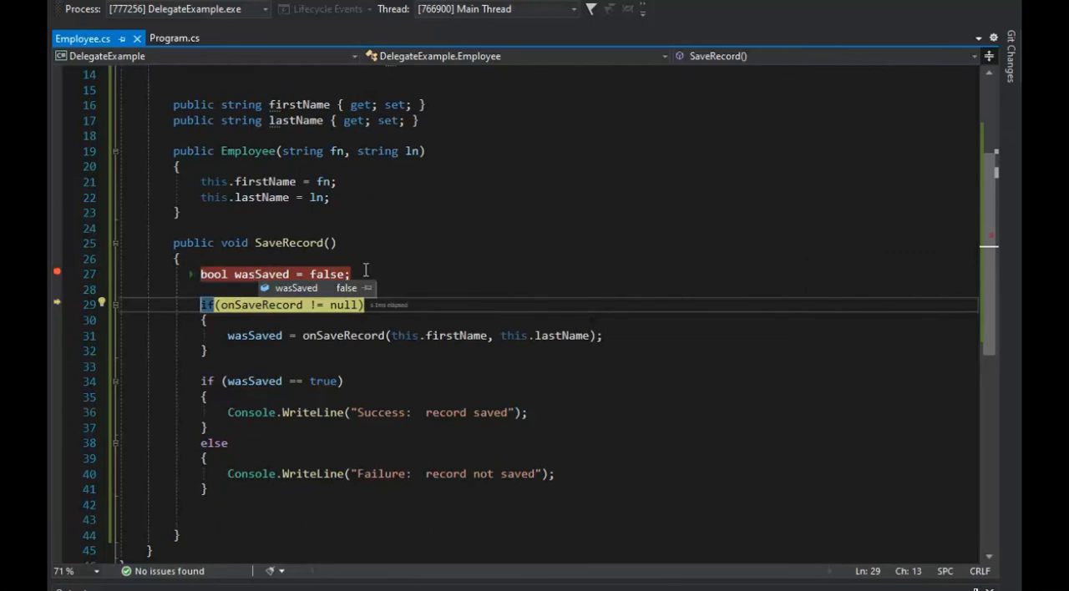
{"action": "mouse_move", "coordinate": [504, 270]}
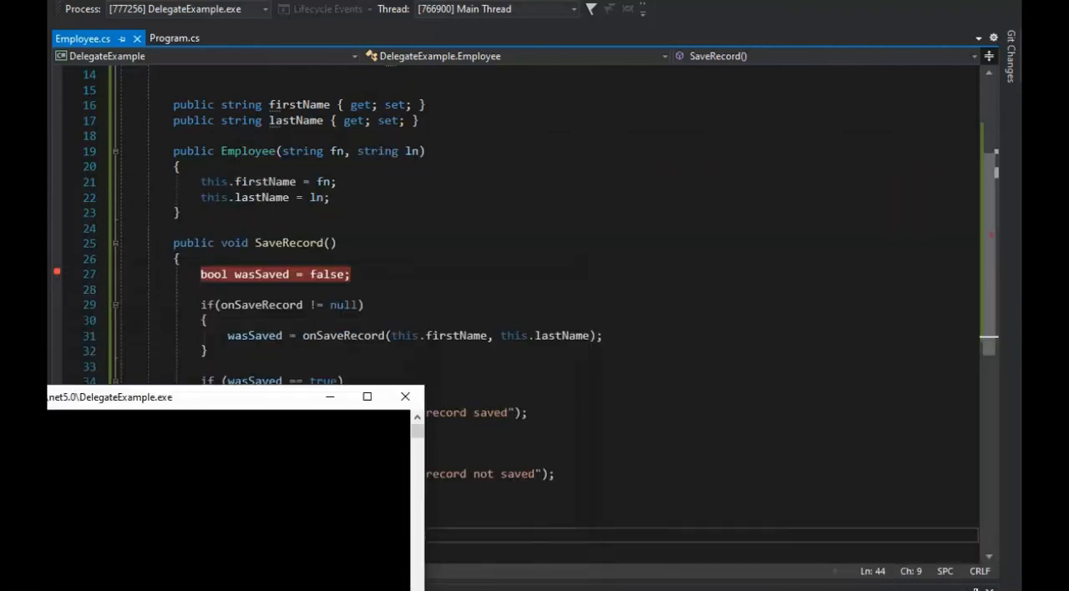
{"action": "left_click", "coordinate": [174, 39]}
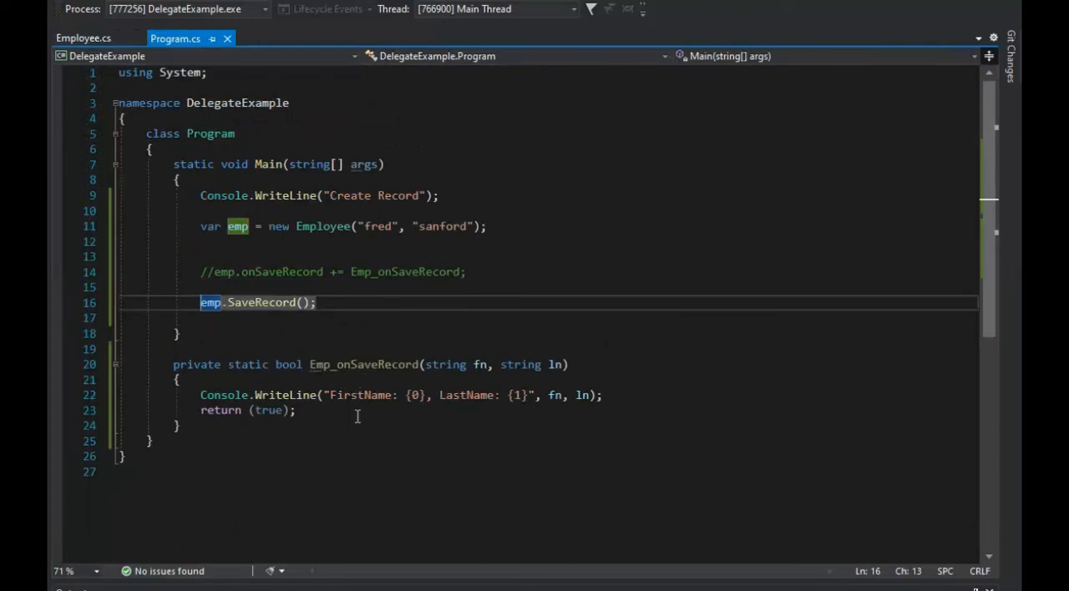
{"action": "left_click", "coordinate": [204, 270]}
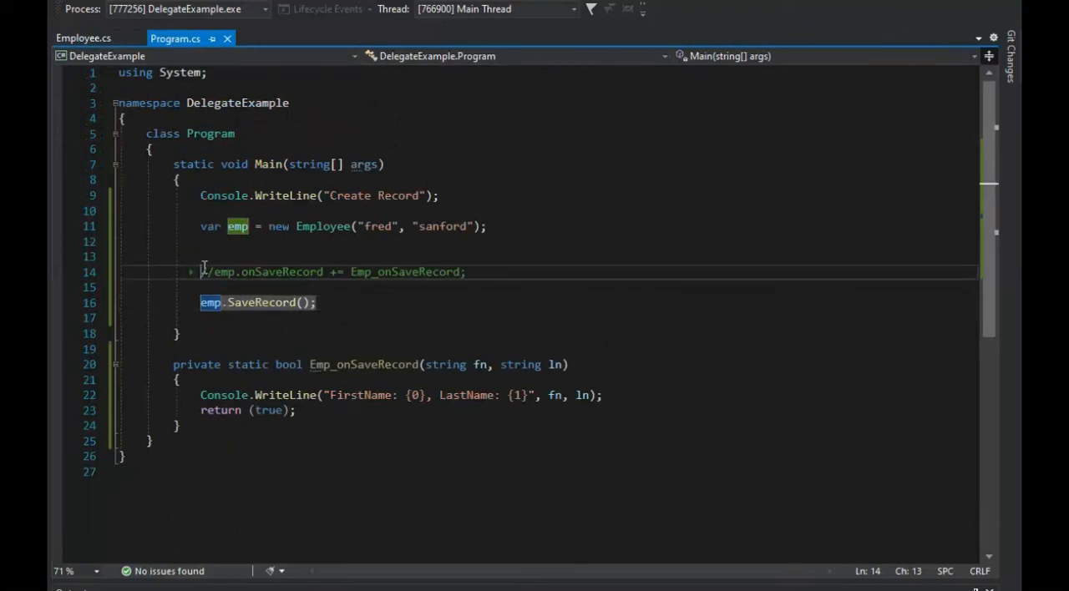
{"action": "left_click", "coordinate": [494, 273]}
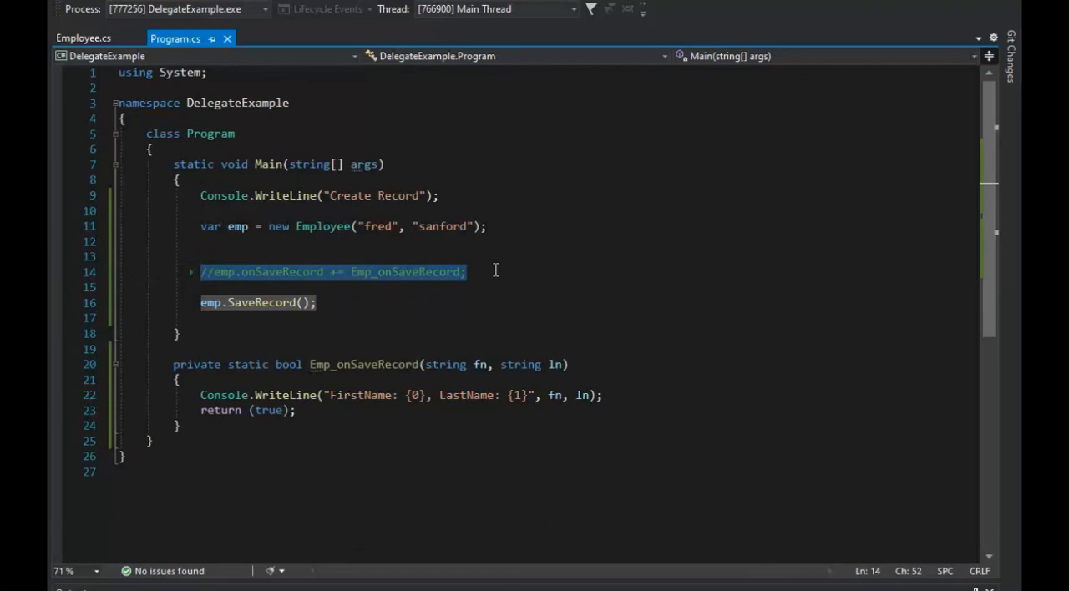